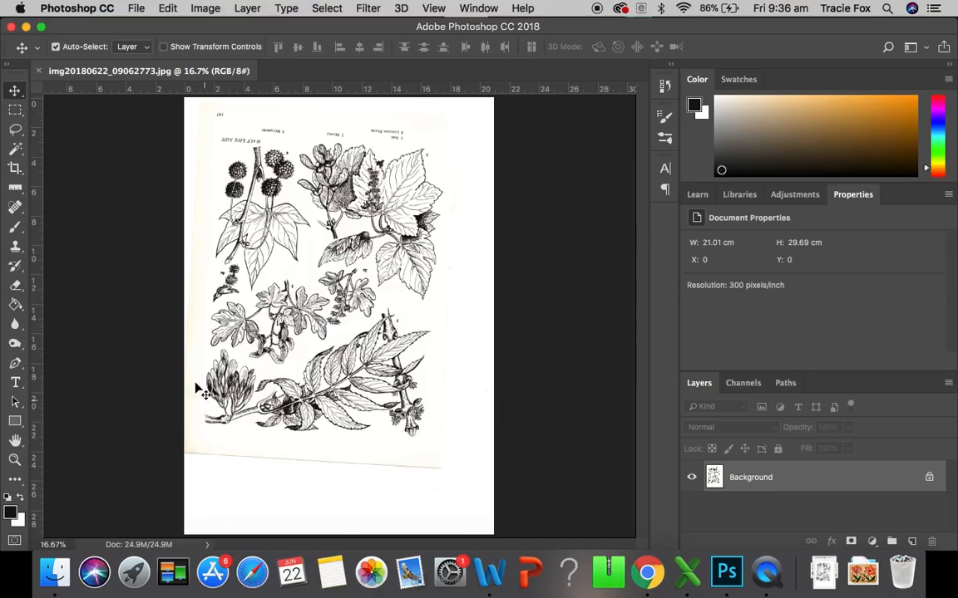
mouse_move(408, 345)
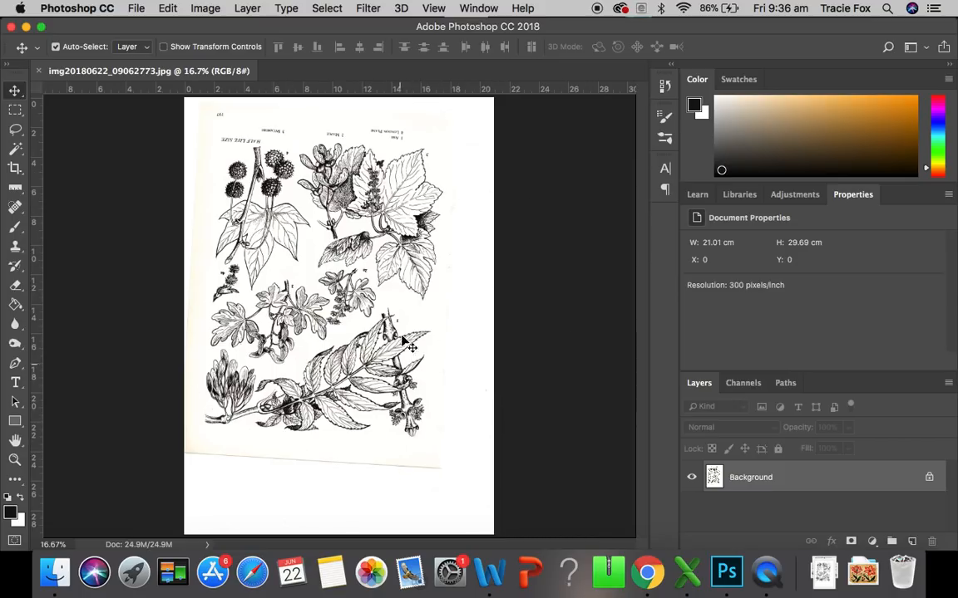
mouse_move(363, 315)
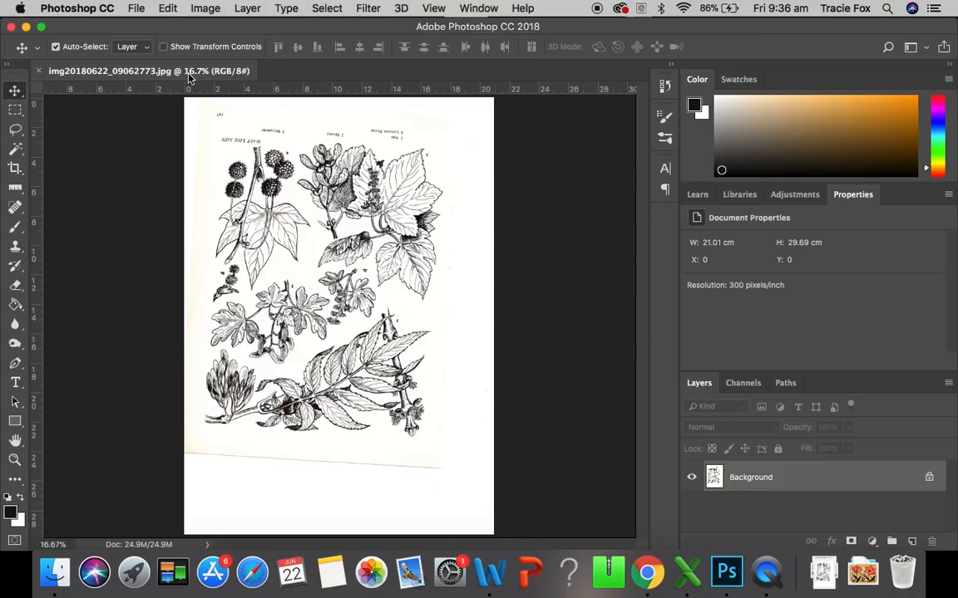
mouse_move(424, 80)
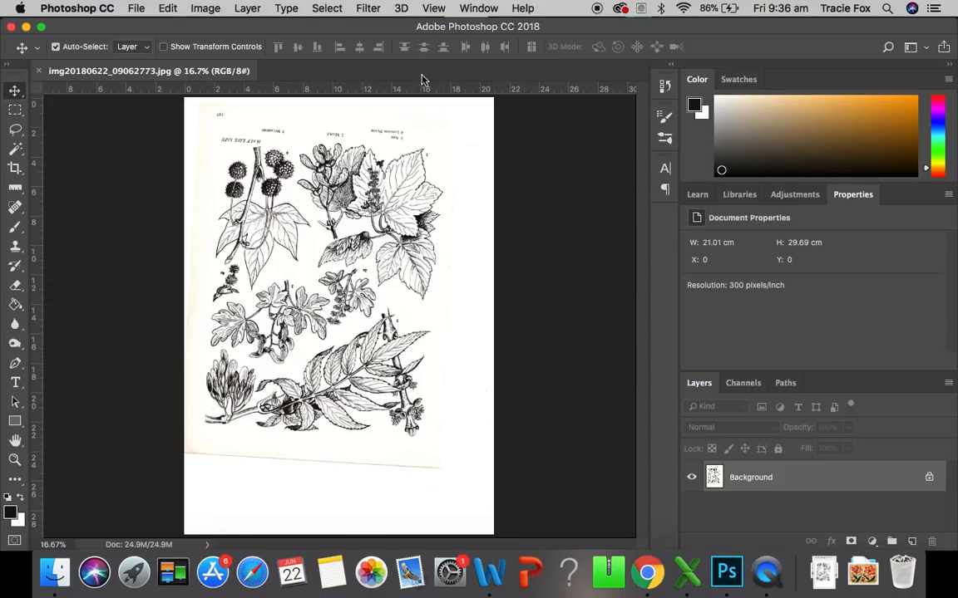
mouse_move(330, 79)
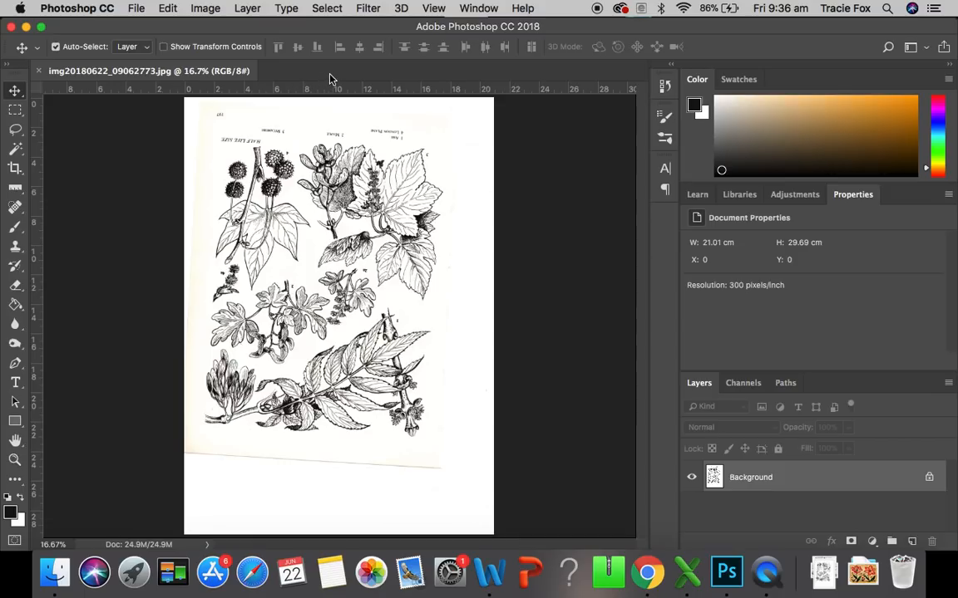
mouse_move(514, 84)
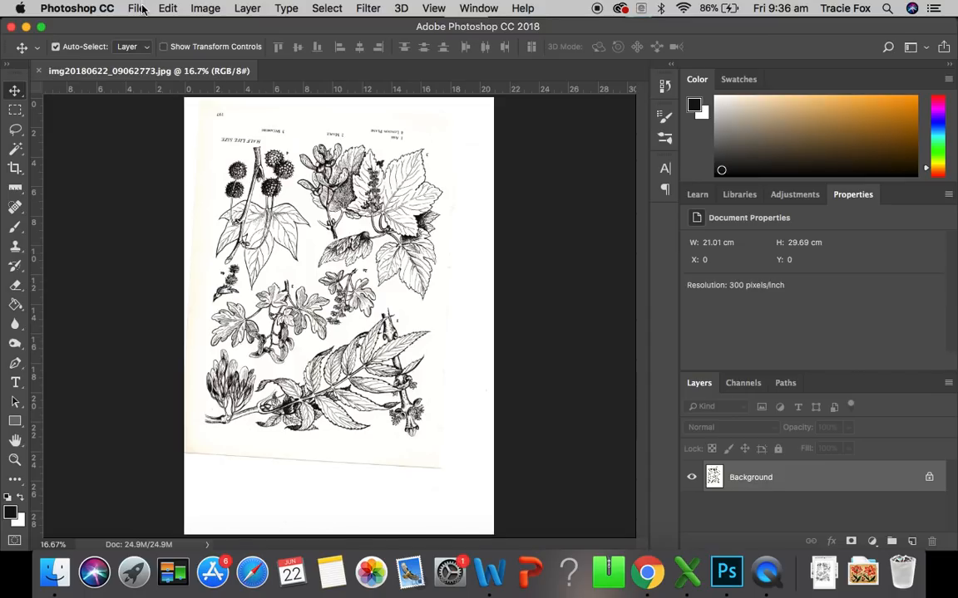
mouse_move(139, 11)
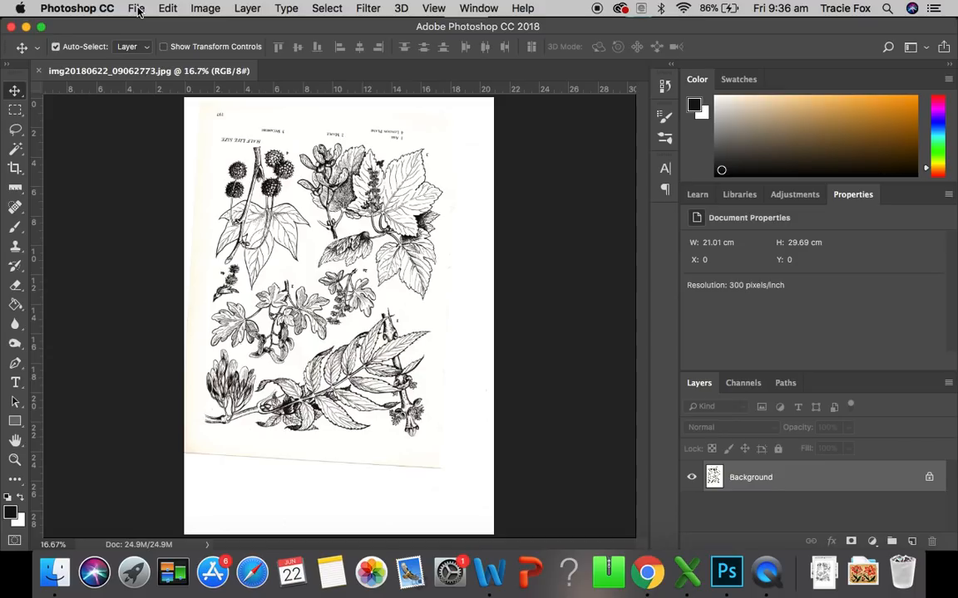
mouse_move(306, 16)
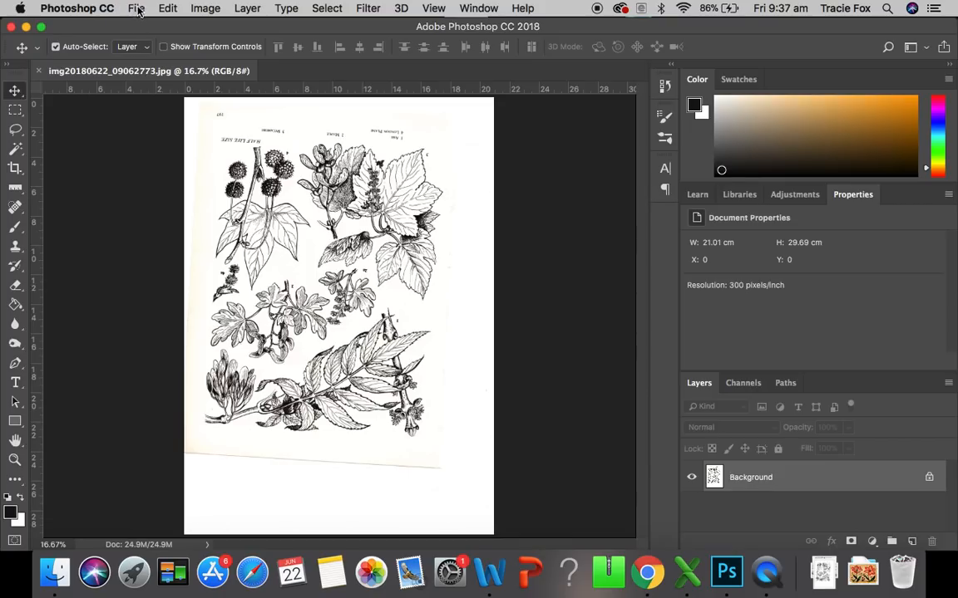
Step: Rotate the whole scanned botanical page 180° on Layer 0 so it reads upright
left_click(136, 7)
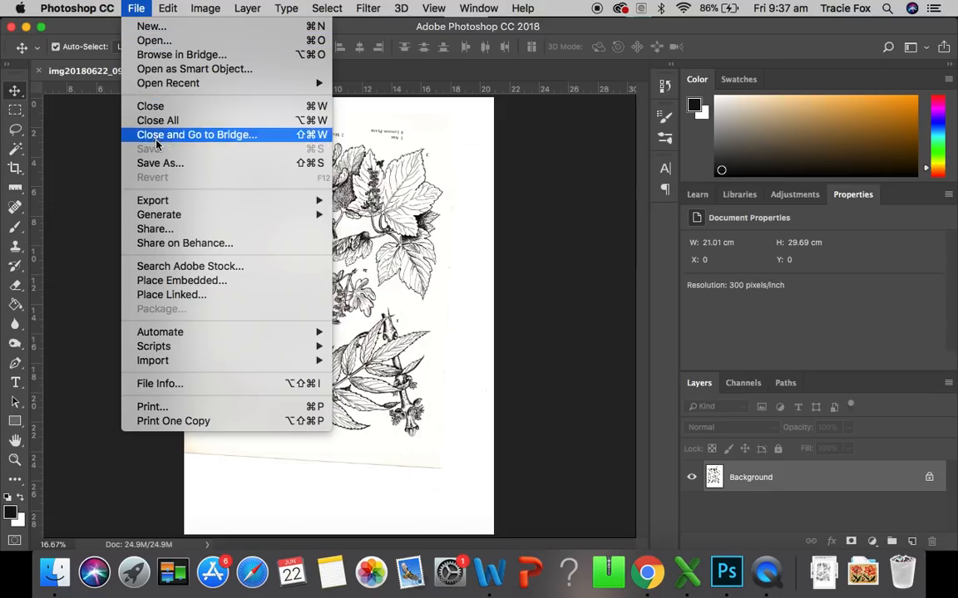
mouse_move(160, 163)
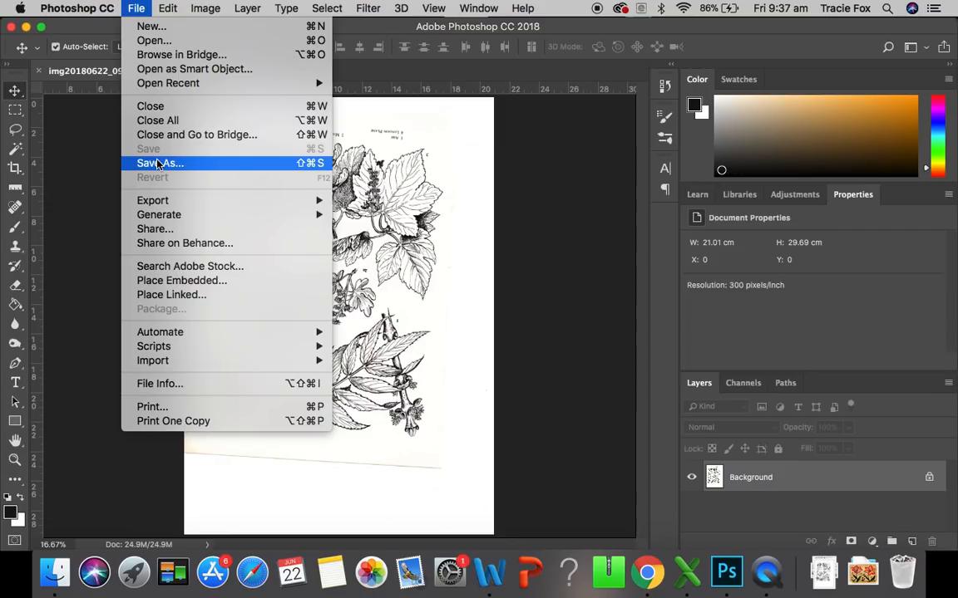
mouse_move(154, 40)
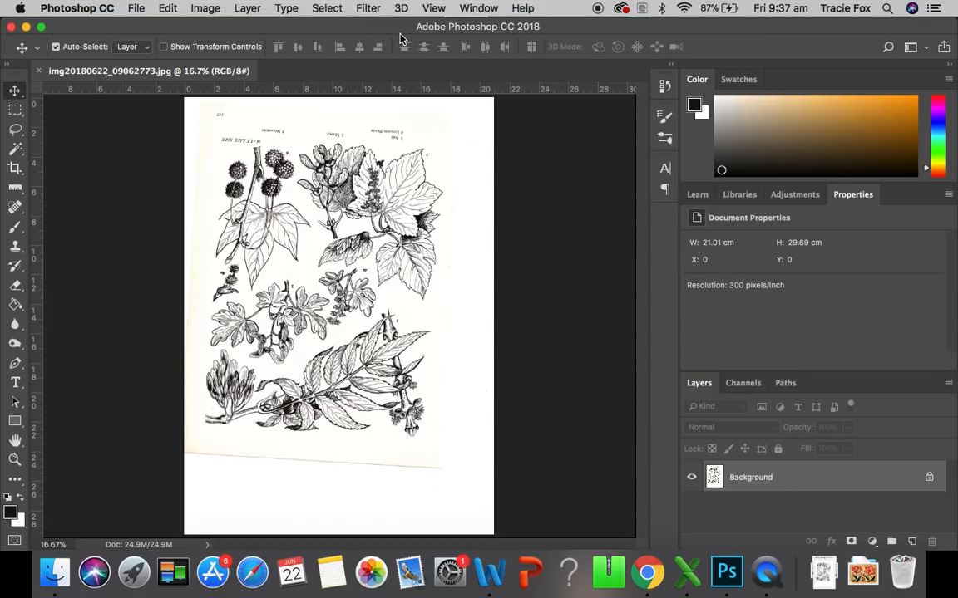
mouse_move(129, 38)
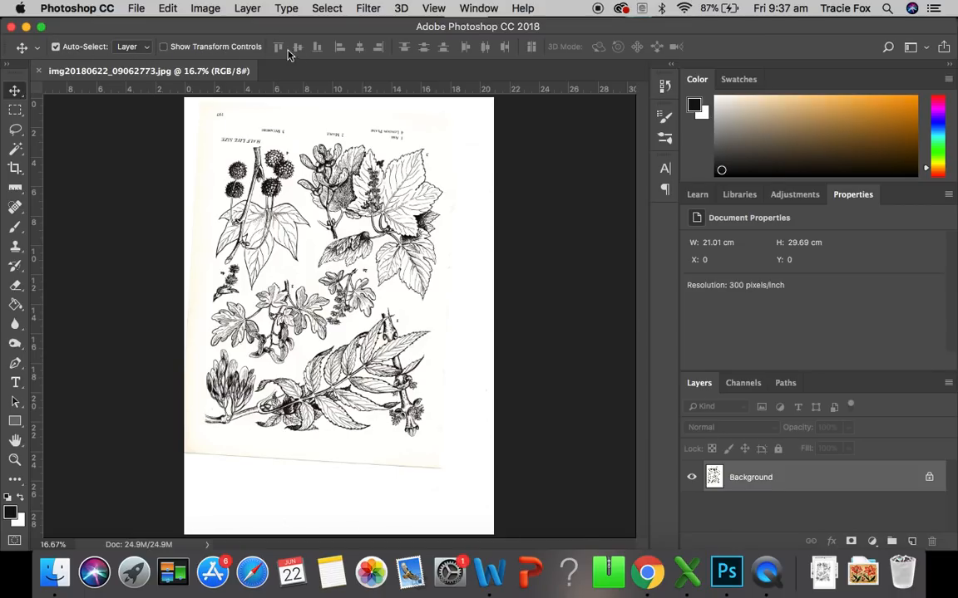
mouse_move(363, 50)
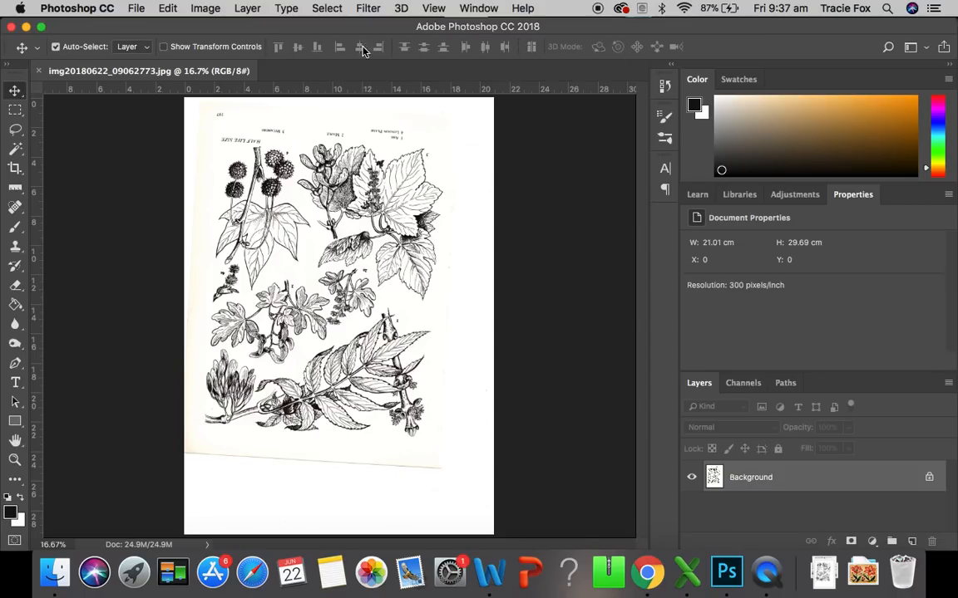
mouse_move(200, 55)
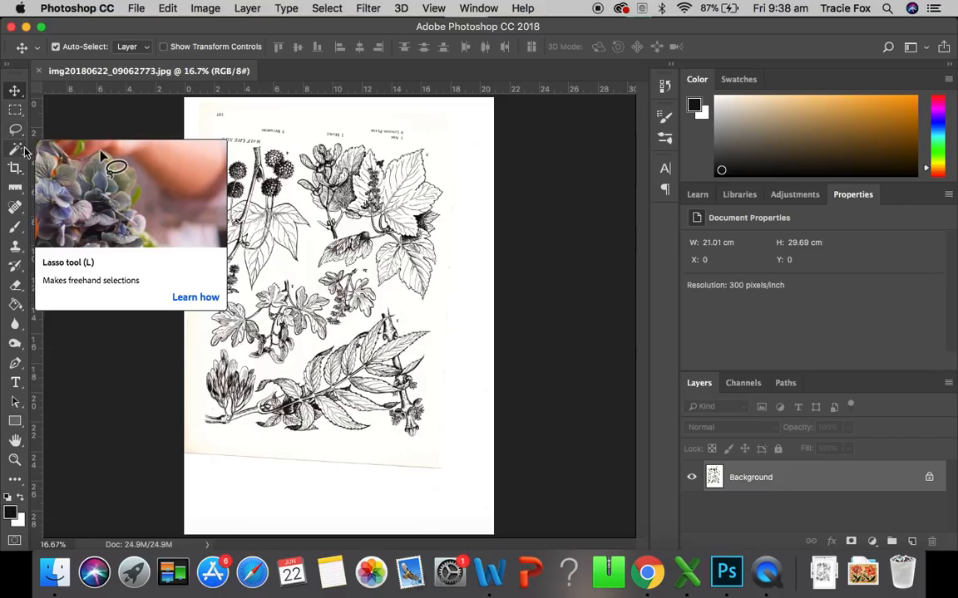
mouse_move(455, 52)
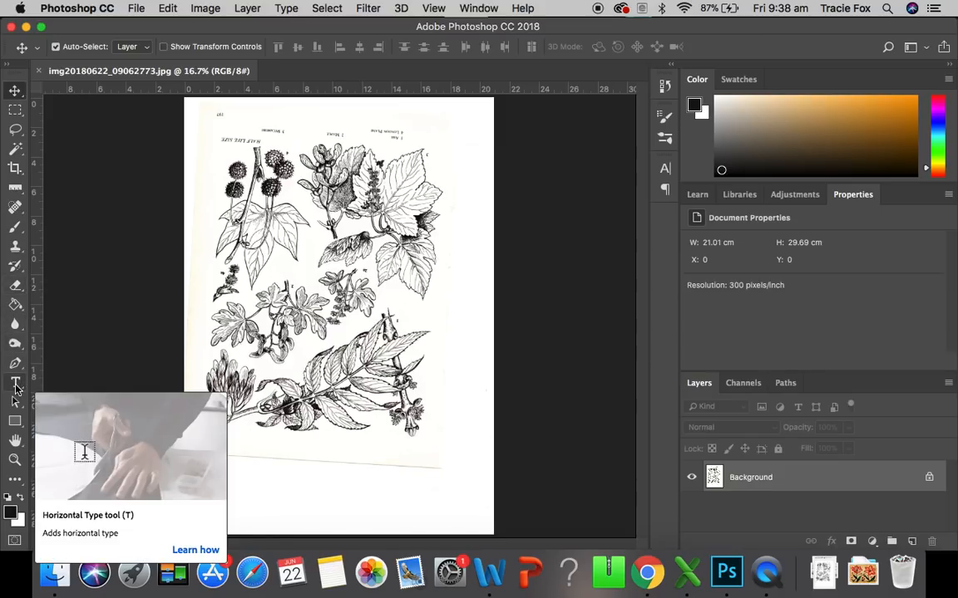
mouse_move(130, 245)
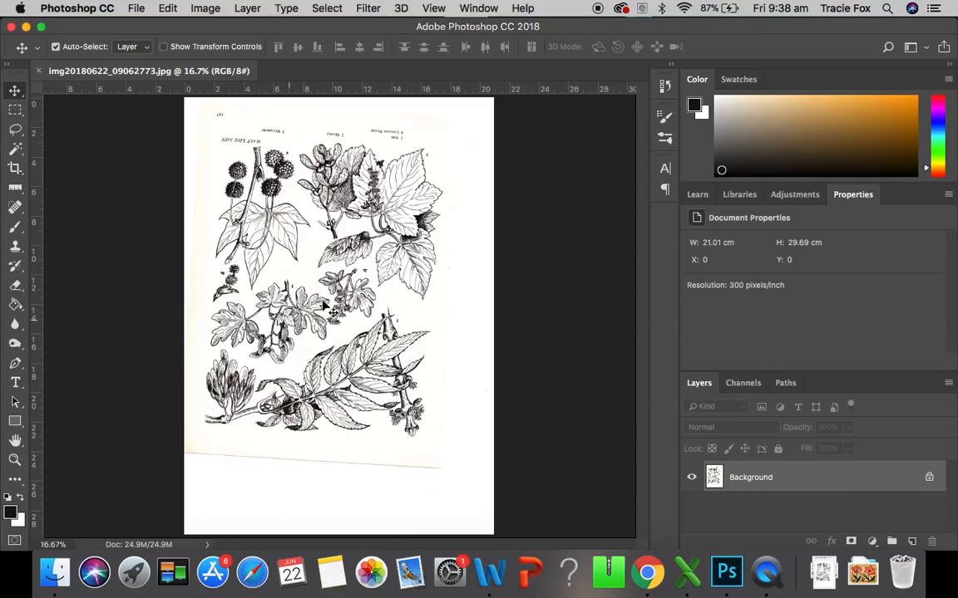
mouse_move(486, 355)
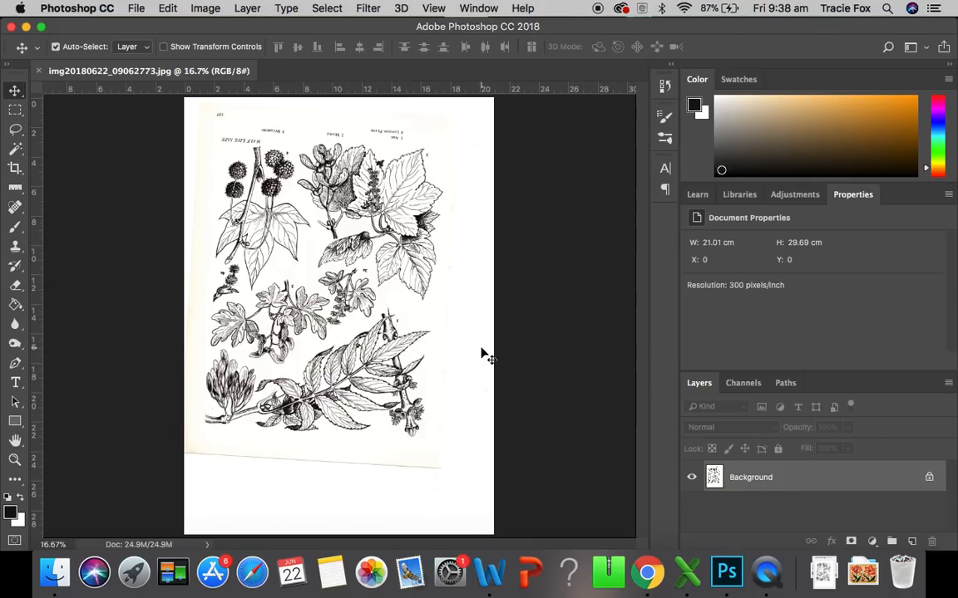
mouse_move(803, 495)
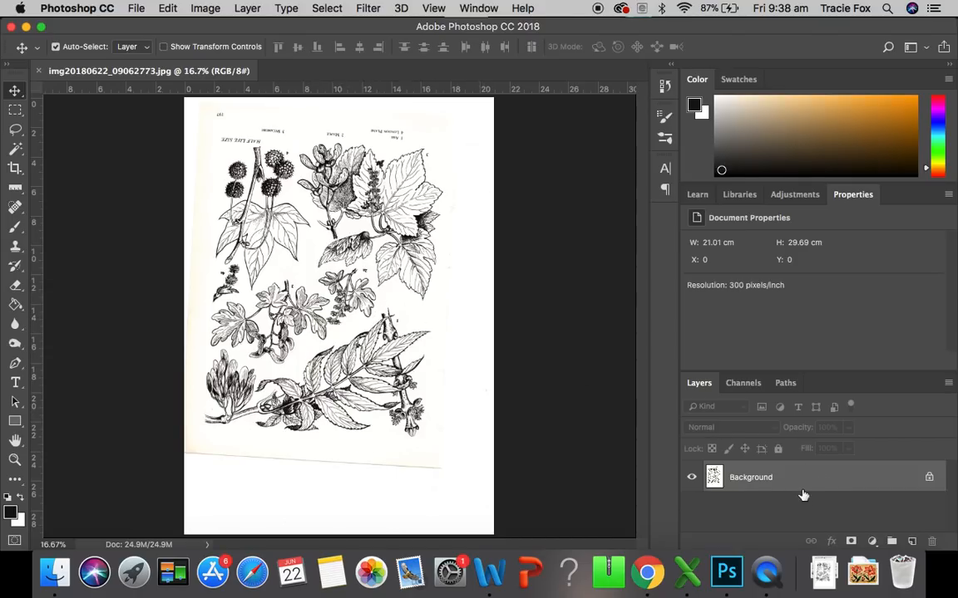
mouse_move(797, 477)
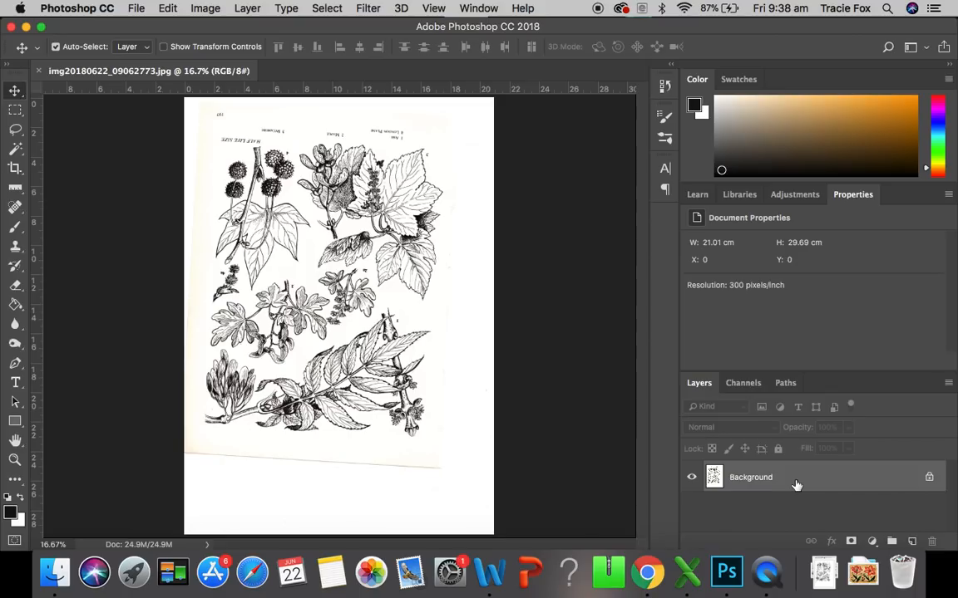
mouse_move(734, 482)
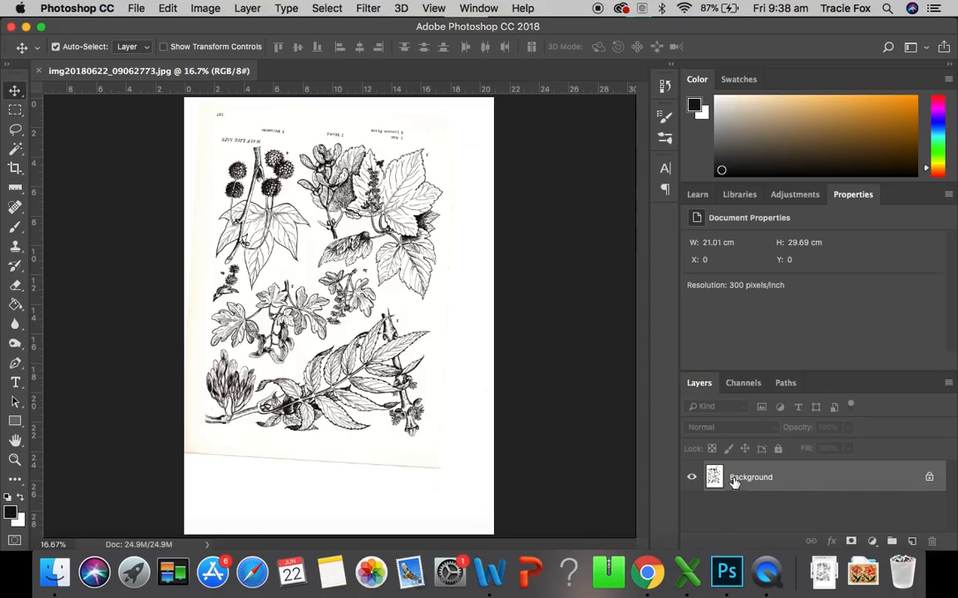
mouse_move(755, 471)
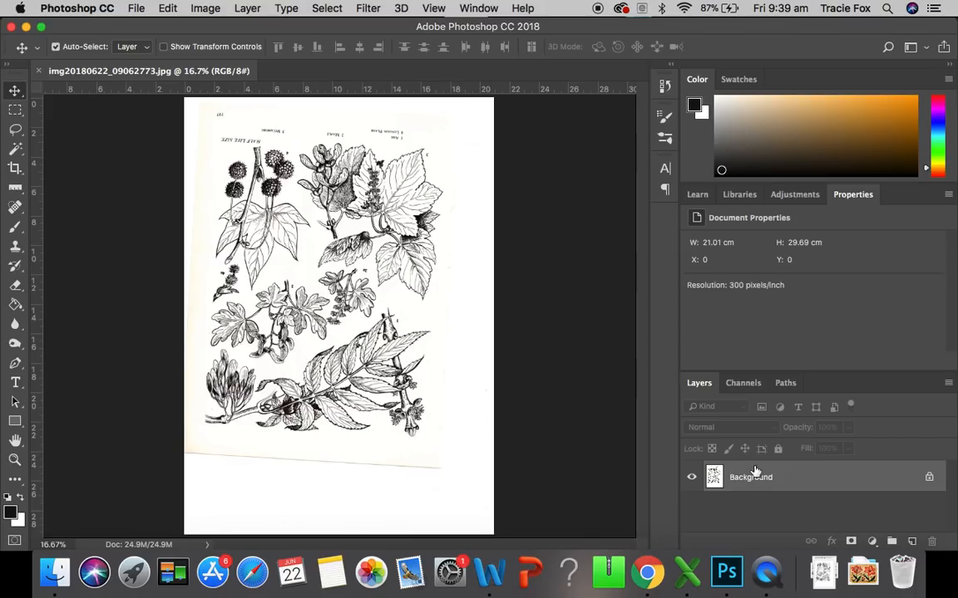
mouse_move(910, 467)
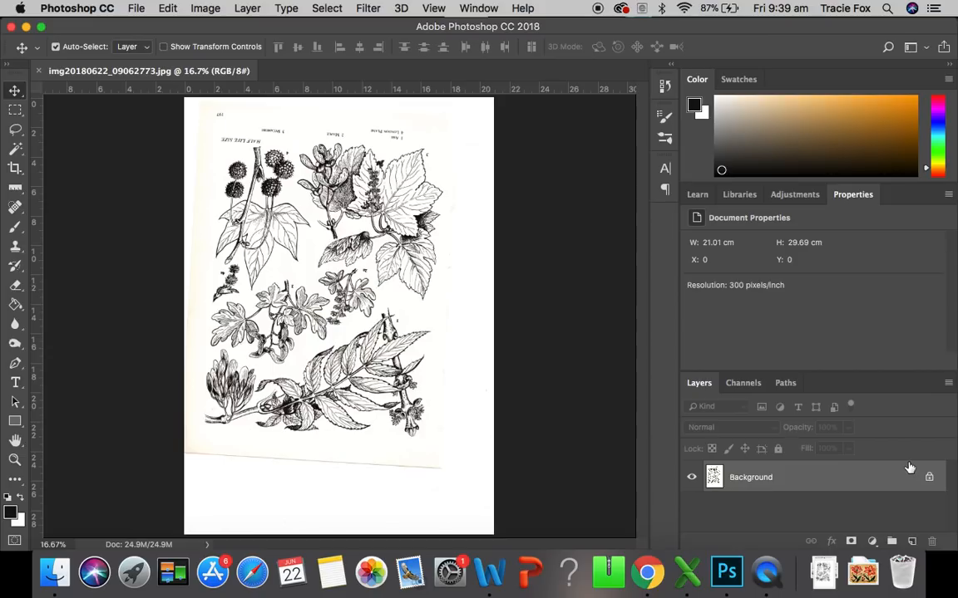
mouse_move(763, 492)
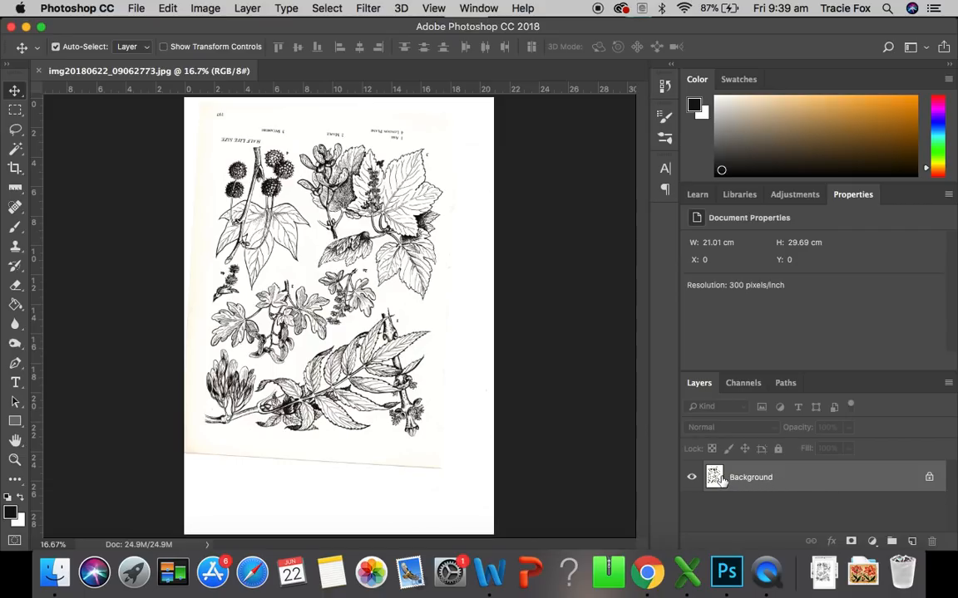
mouse_move(817, 472)
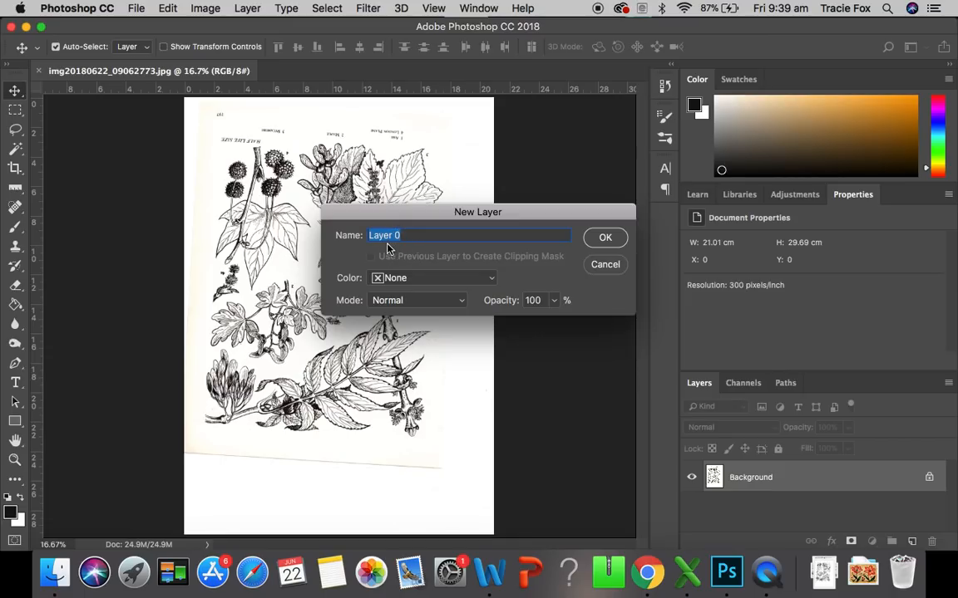
mouse_move(617, 253)
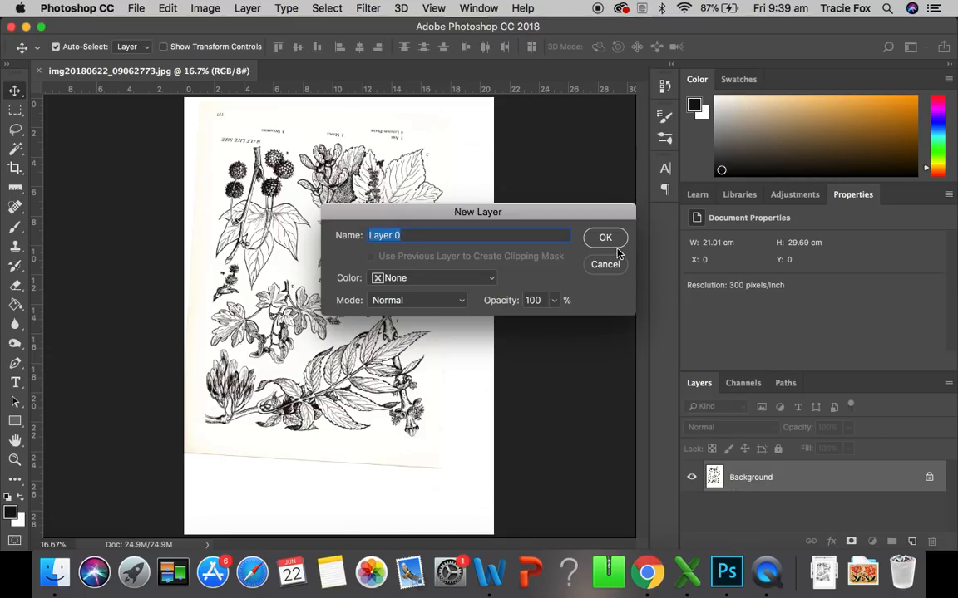
left_click(605, 237)
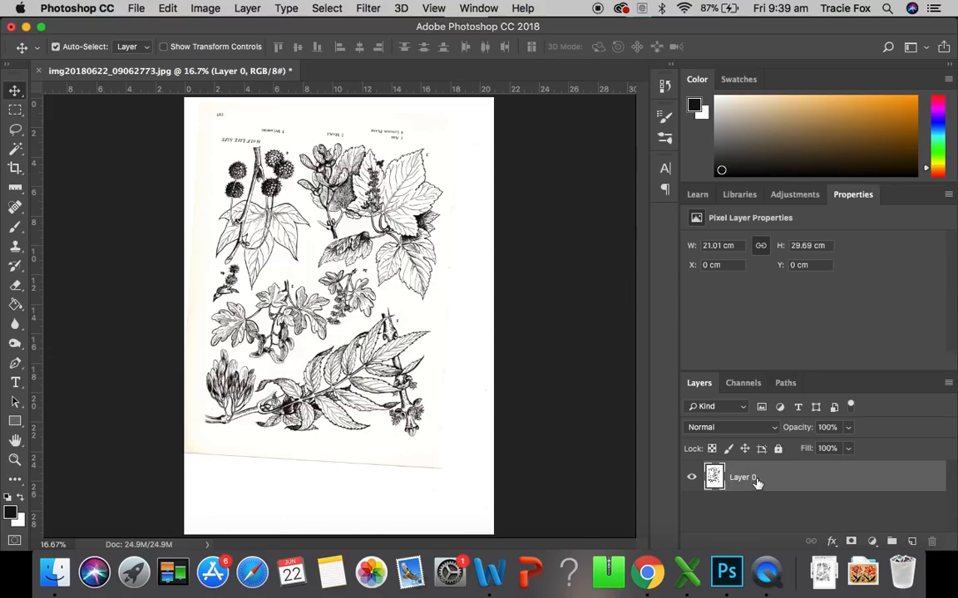
mouse_move(735, 485)
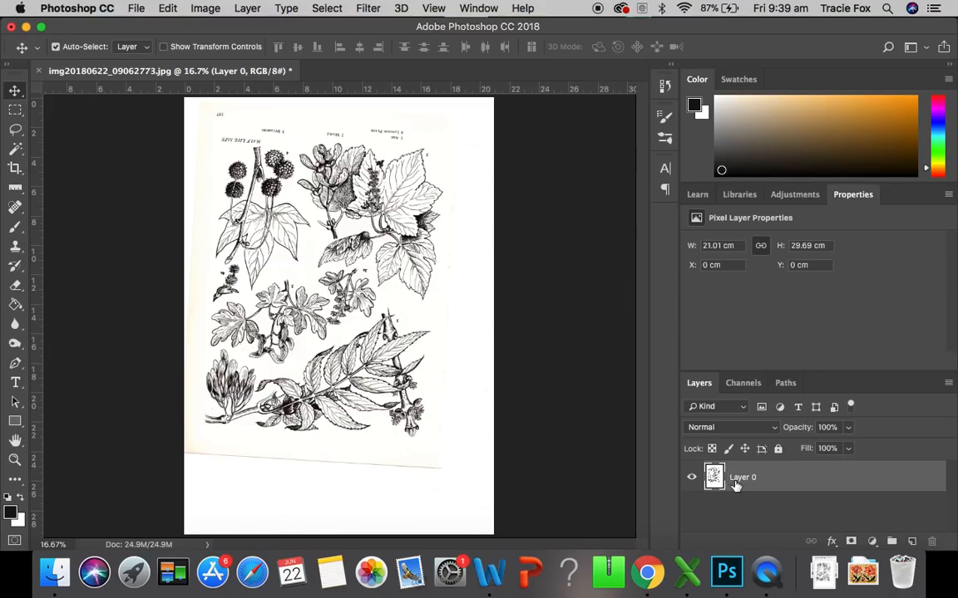
mouse_move(742, 477)
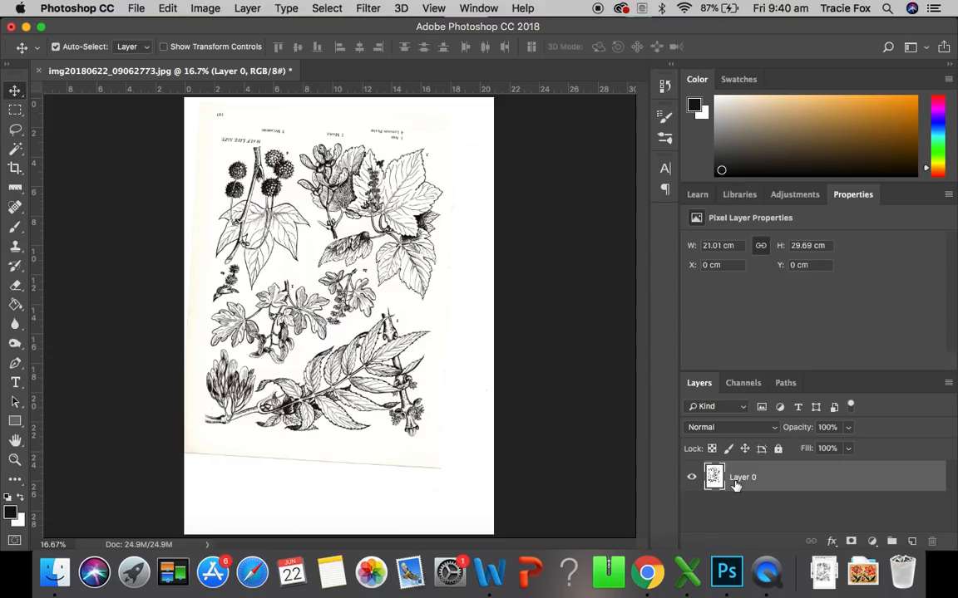
mouse_move(572, 384)
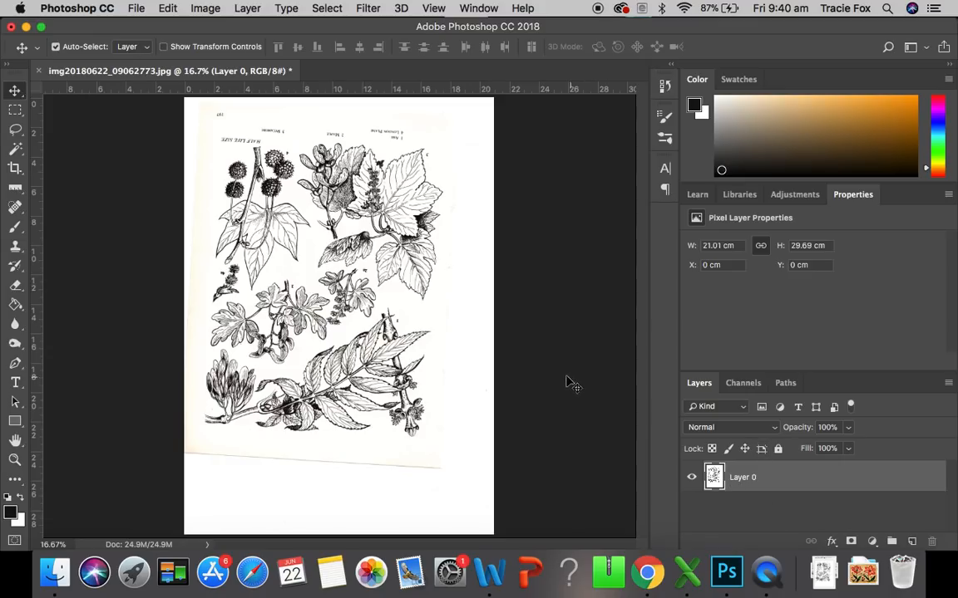
mouse_move(347, 298)
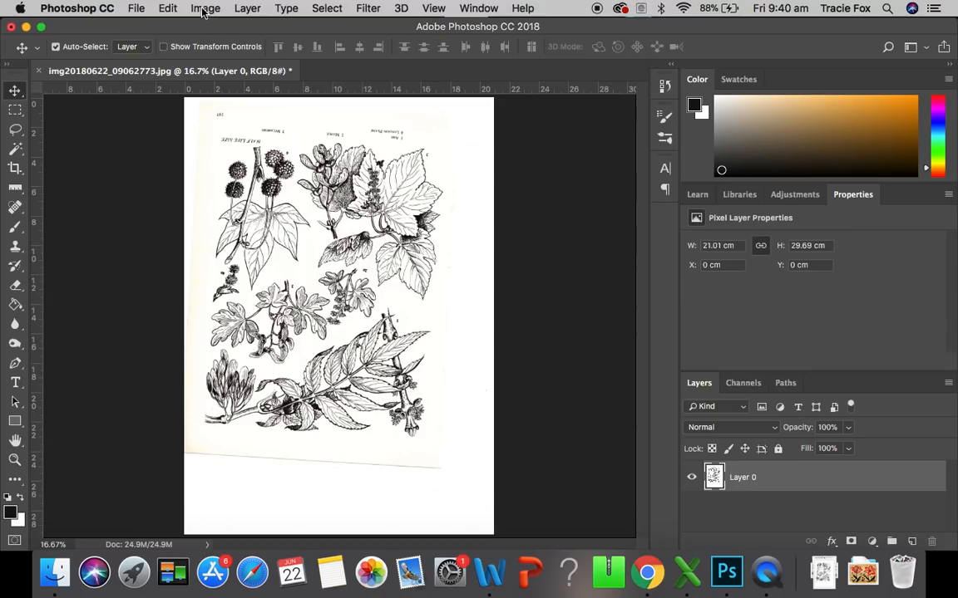
left_click(205, 7)
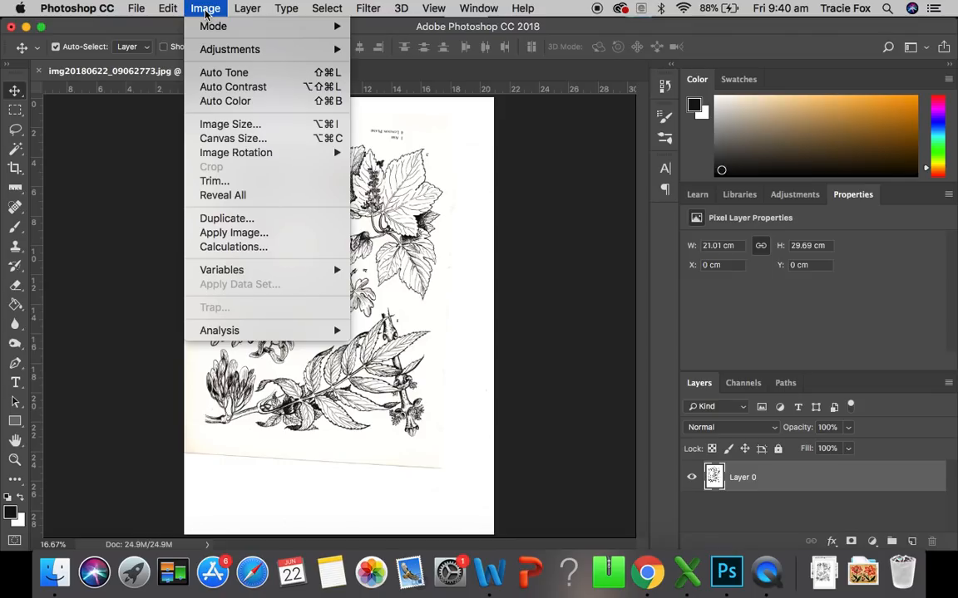
mouse_move(236, 152)
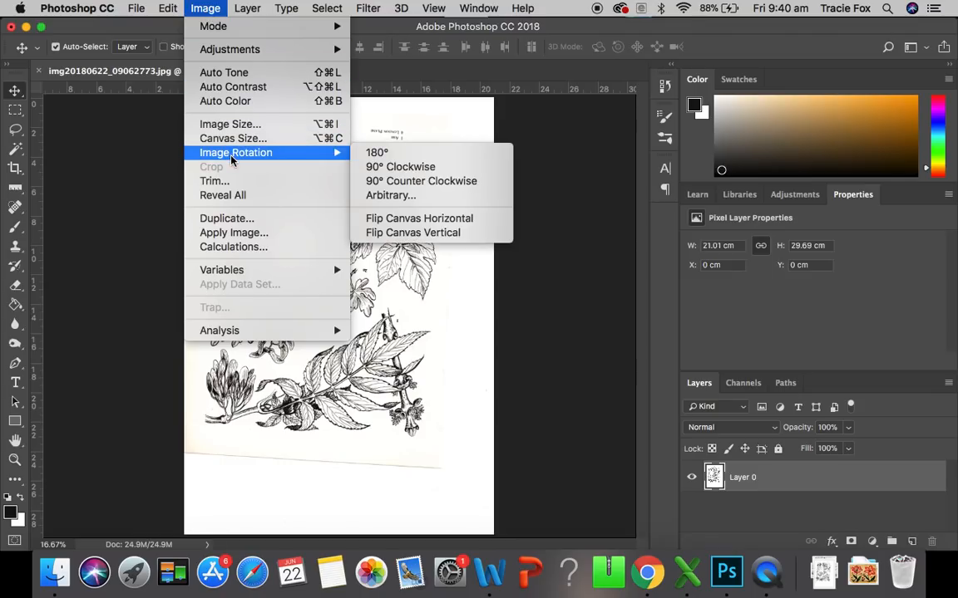
mouse_move(325, 156)
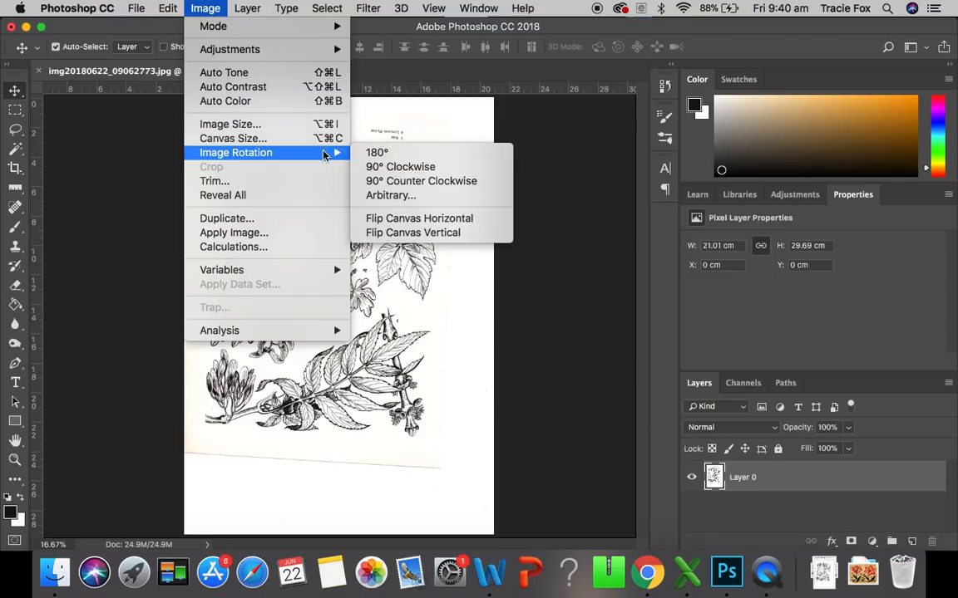
mouse_move(377, 152)
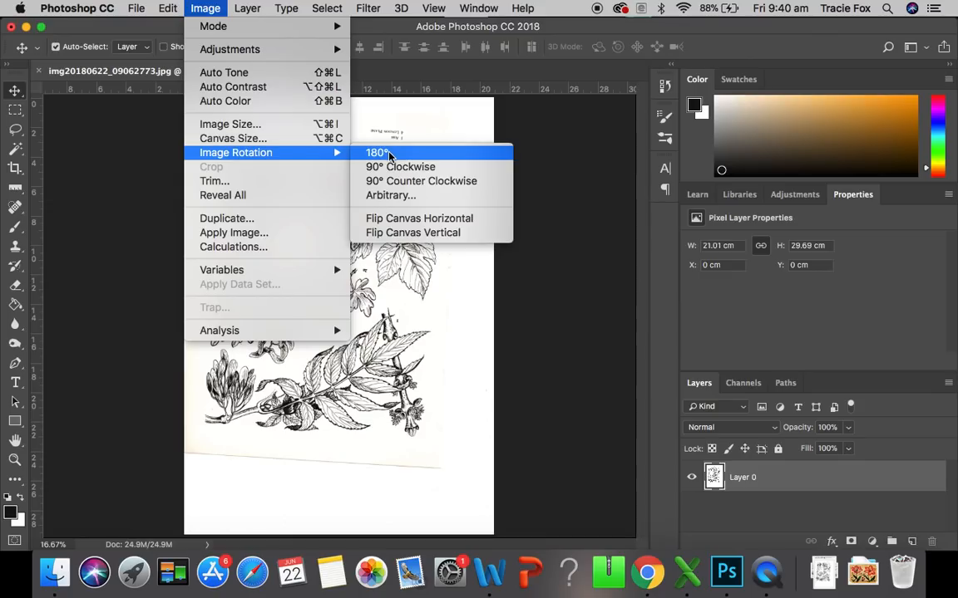
left_click(376, 152)
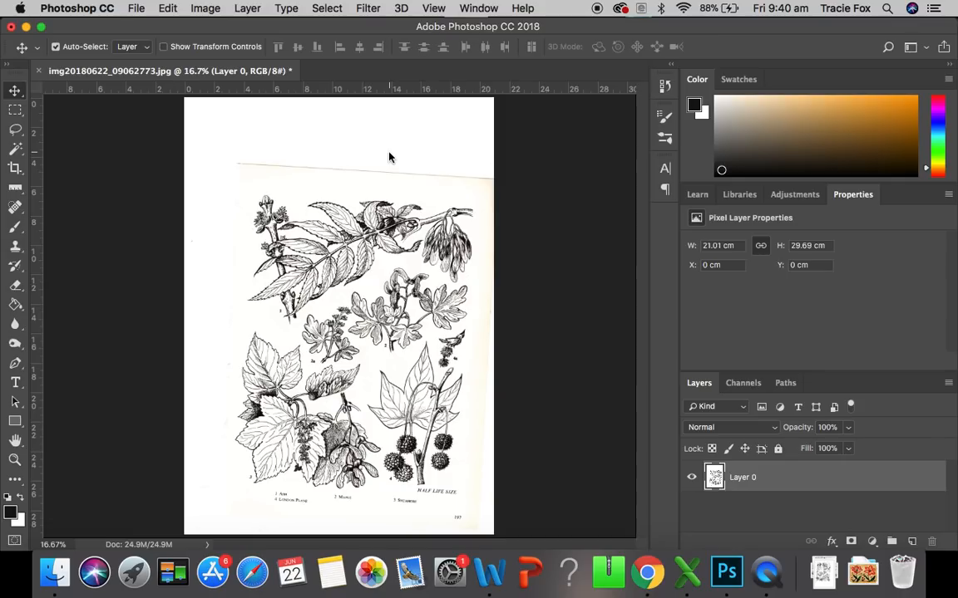
mouse_move(274, 314)
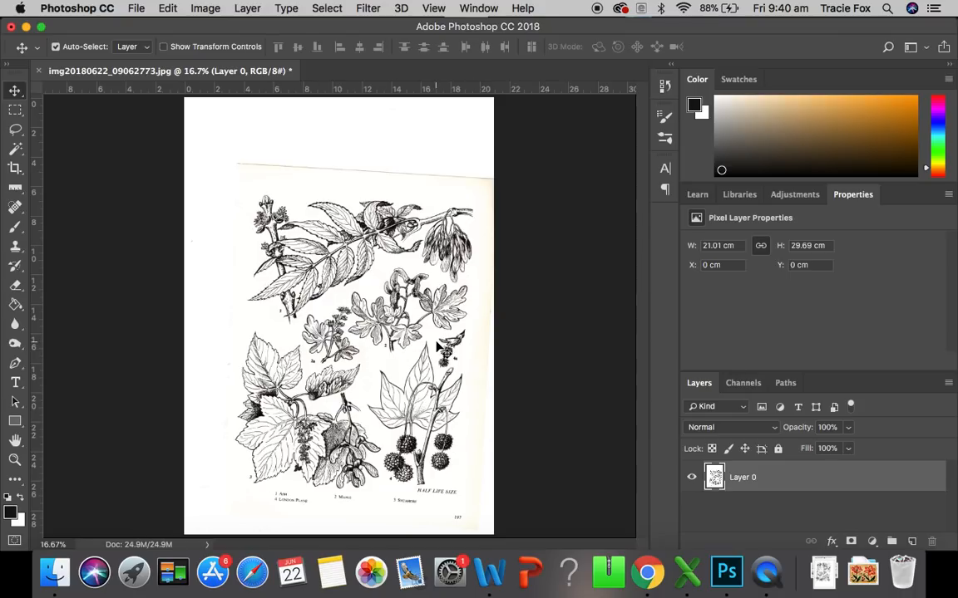
mouse_move(340, 298)
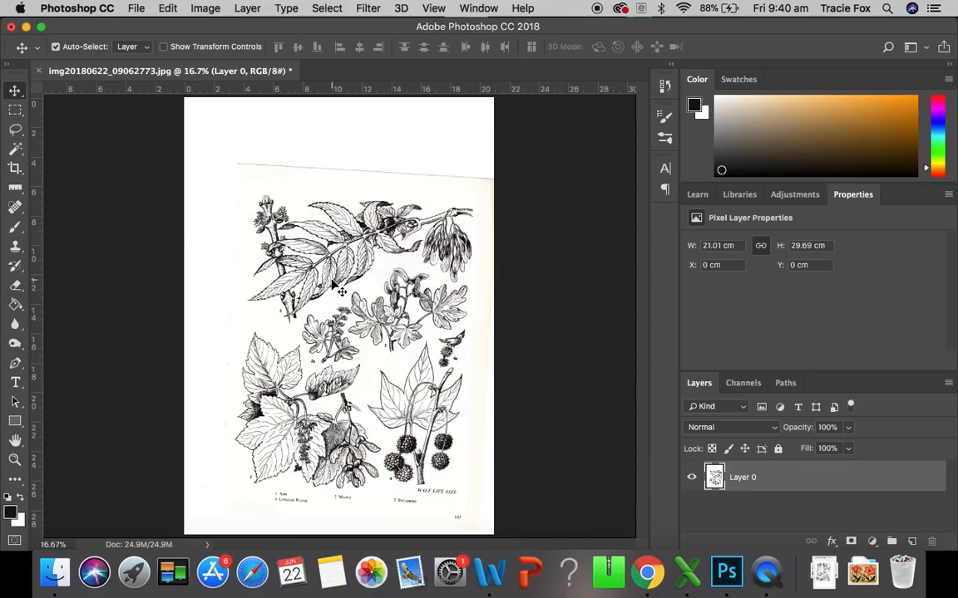
mouse_move(285, 181)
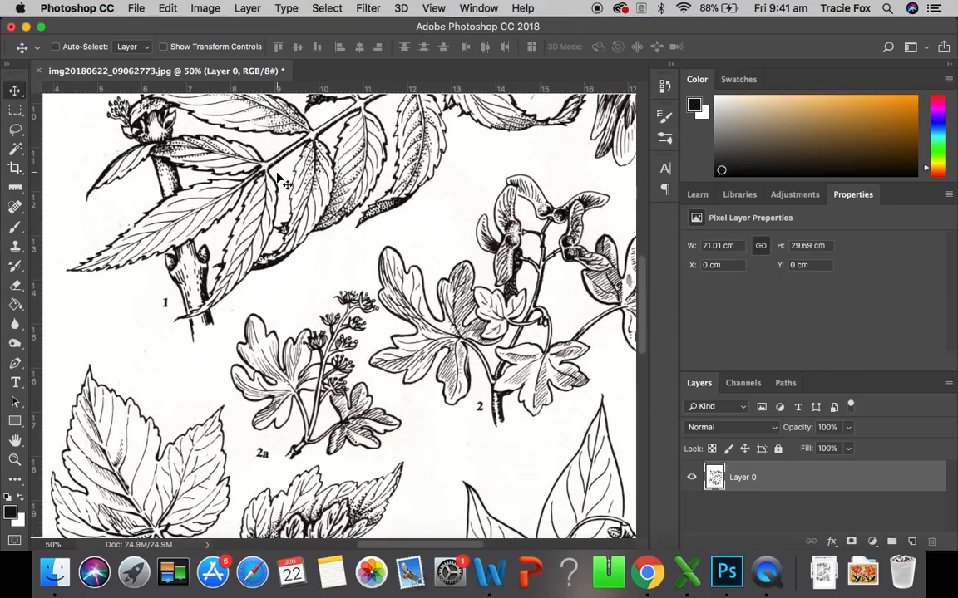
Step: Scroll to the page's slanted top edge at 50% zoom and pick the Eyedropper tool group
scroll("down", 3)
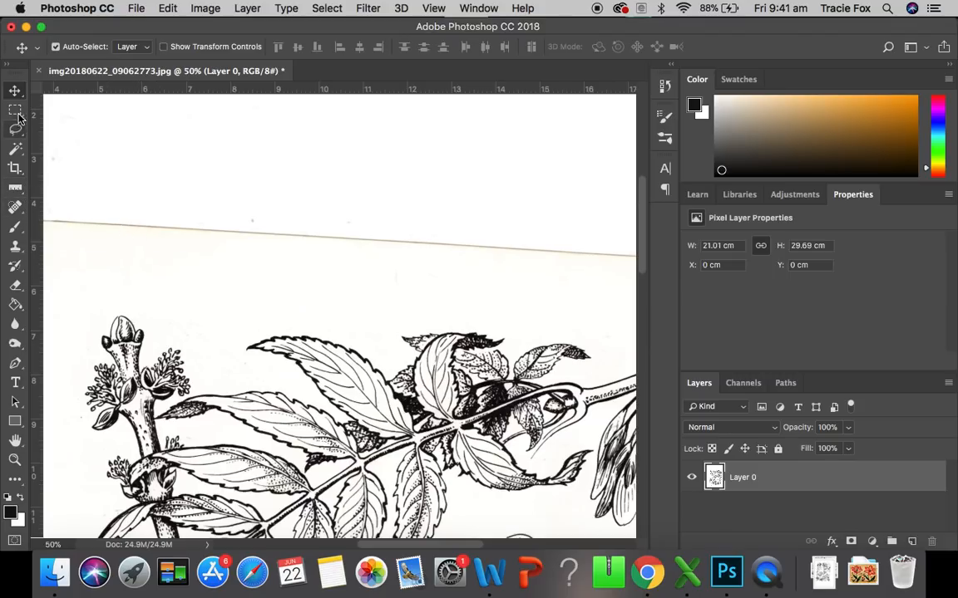
mouse_move(15, 206)
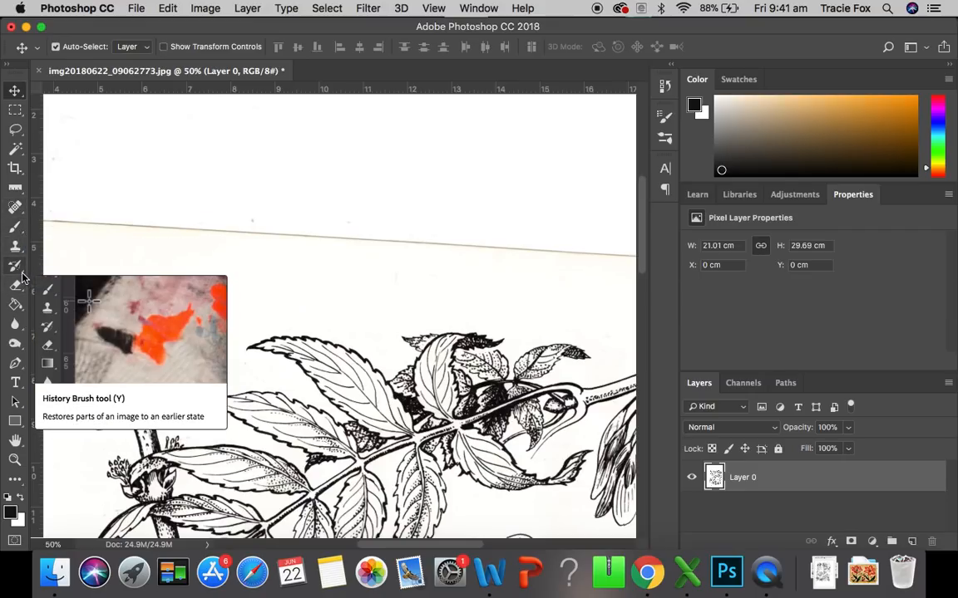
mouse_move(15, 227)
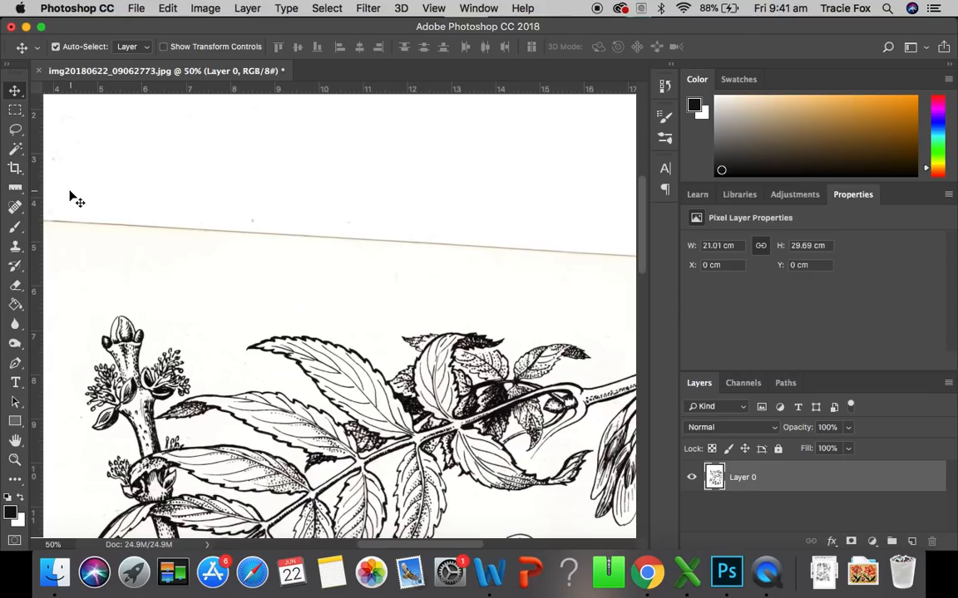
mouse_move(15, 188)
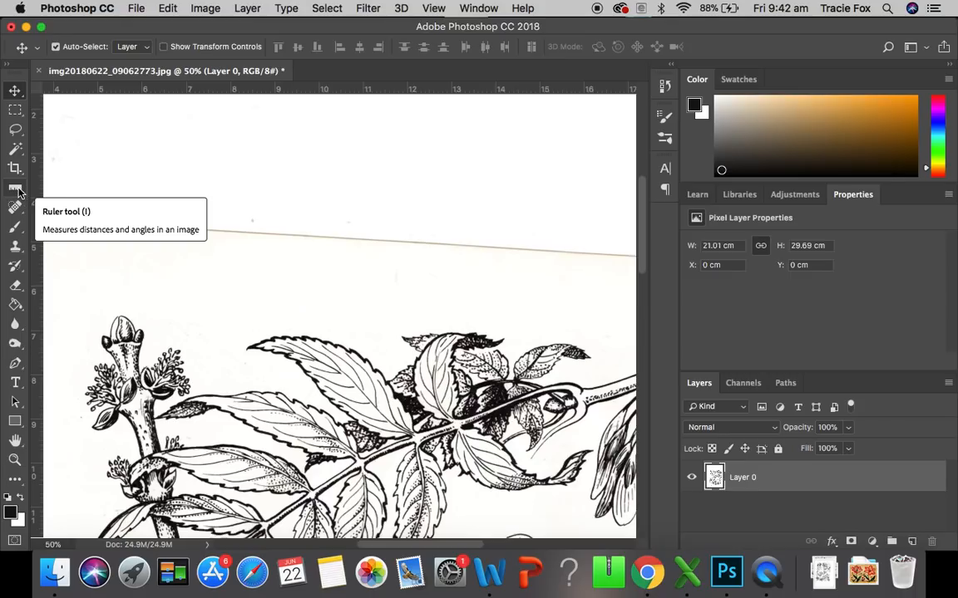
left_click(15, 188)
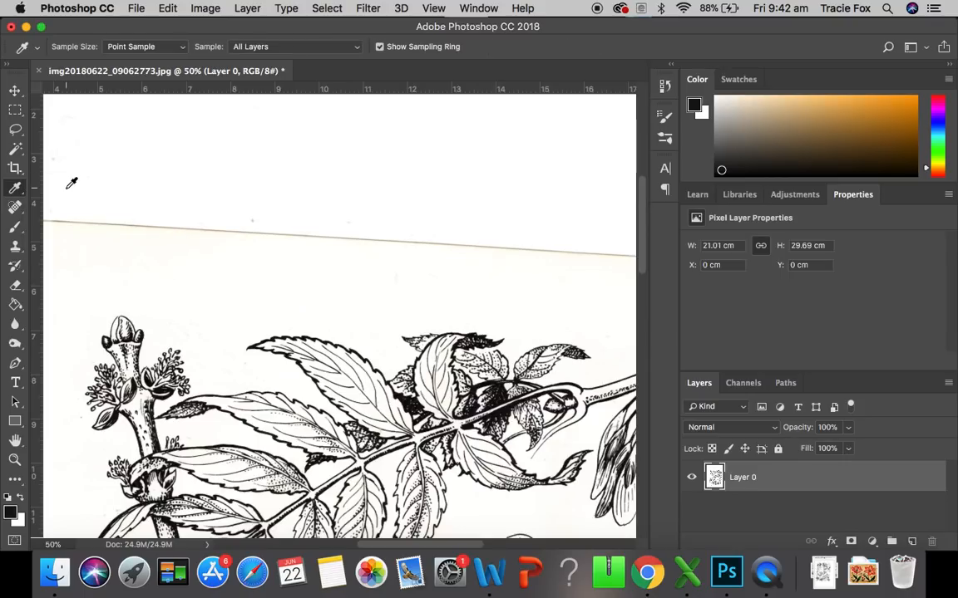
mouse_move(40, 202)
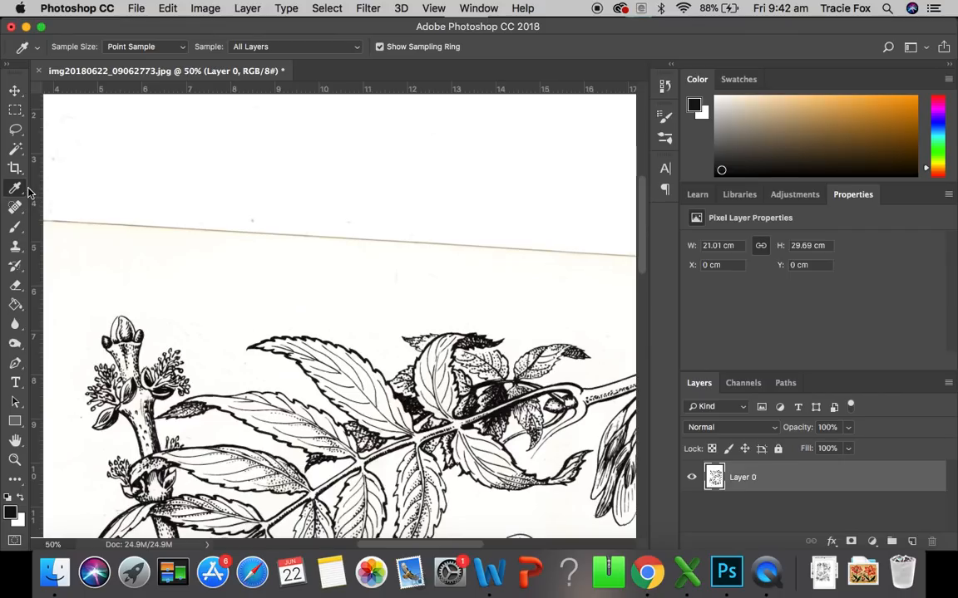
mouse_move(15, 190)
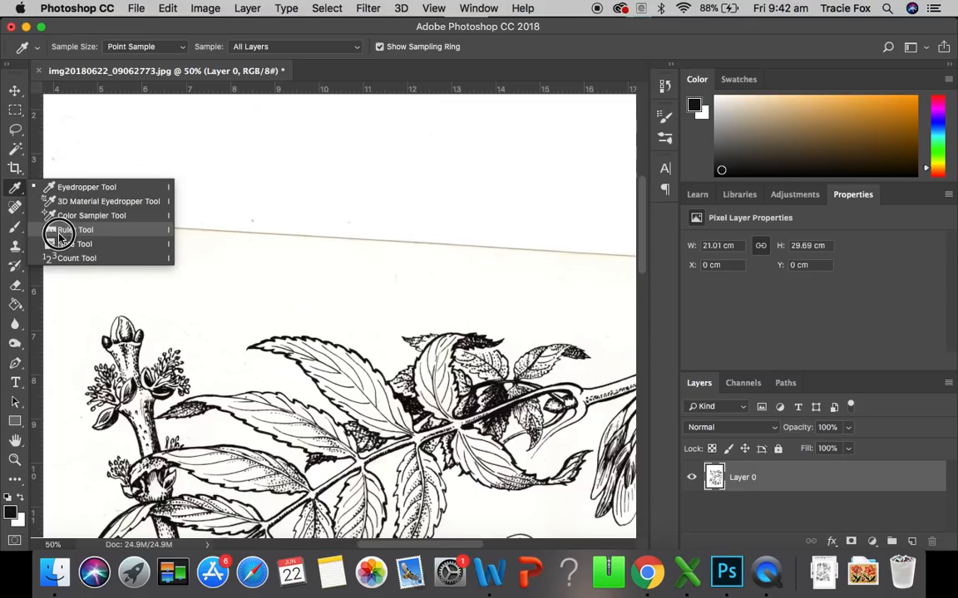
Step: Draw a Ruler line along the page's top edge, reading about 3.4° of tilt
left_click(71, 229)
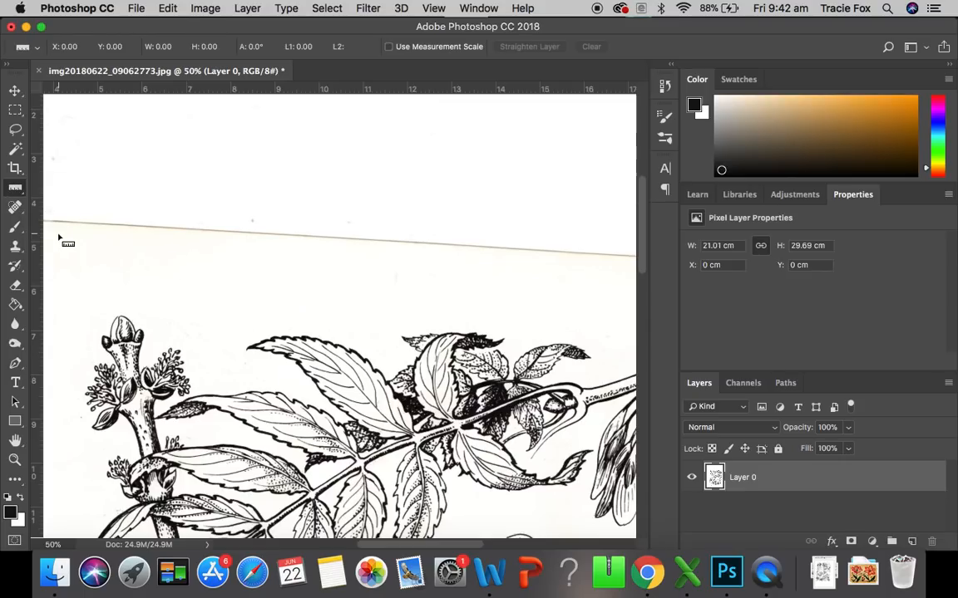
mouse_move(116, 203)
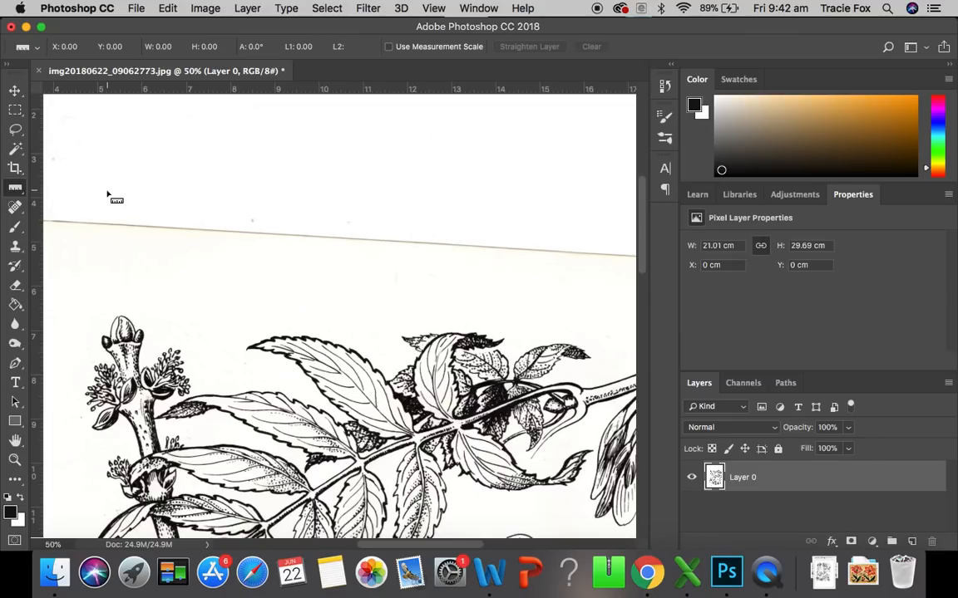
mouse_move(66, 226)
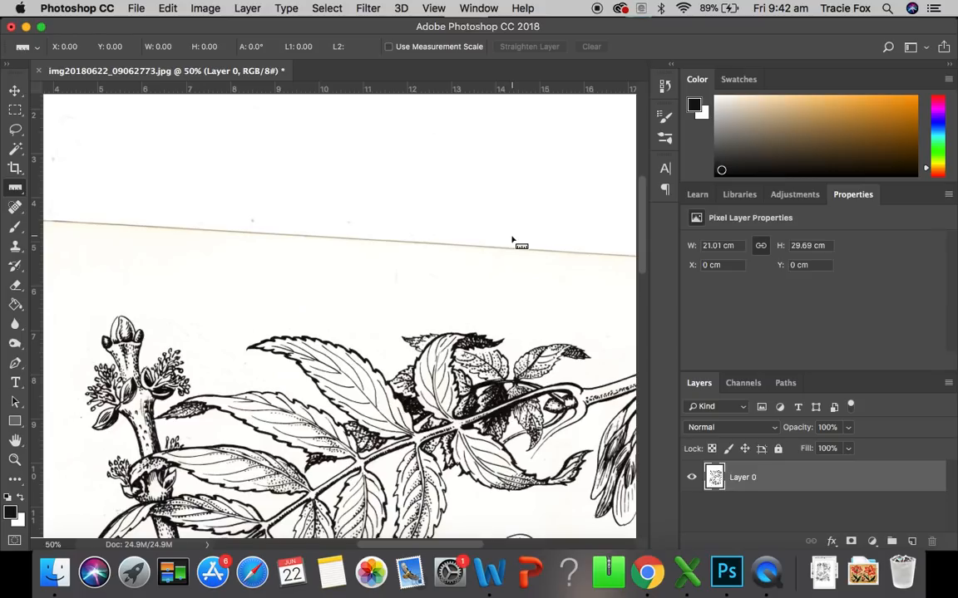
mouse_move(106, 237)
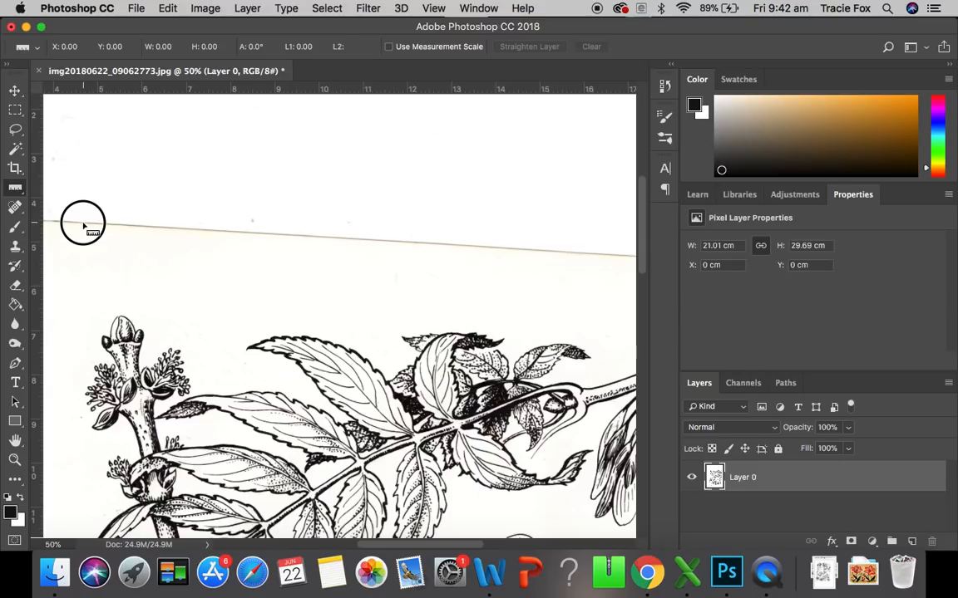
left_click_drag(83, 224, 547, 247)
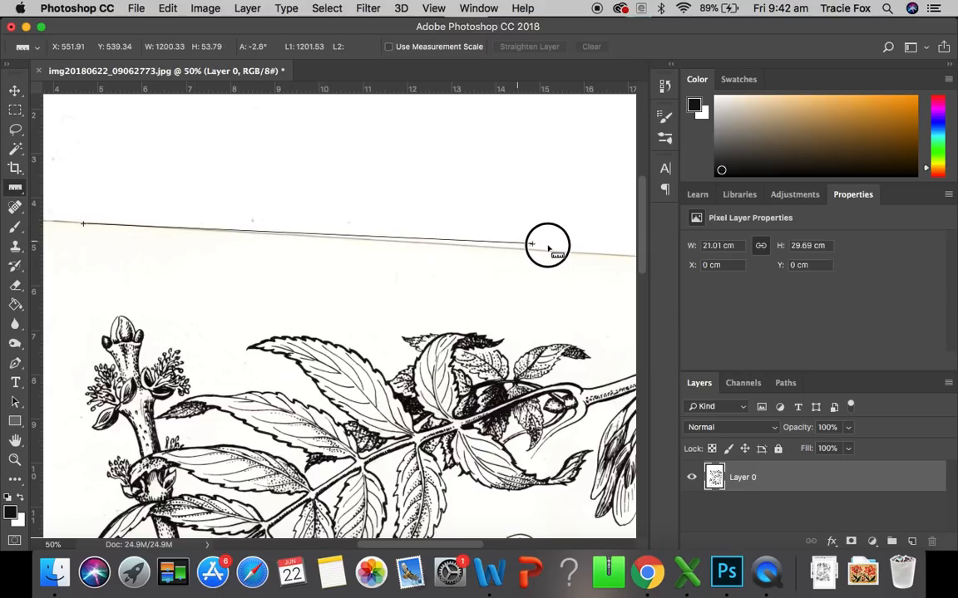
left_click_drag(548, 244, 629, 256)
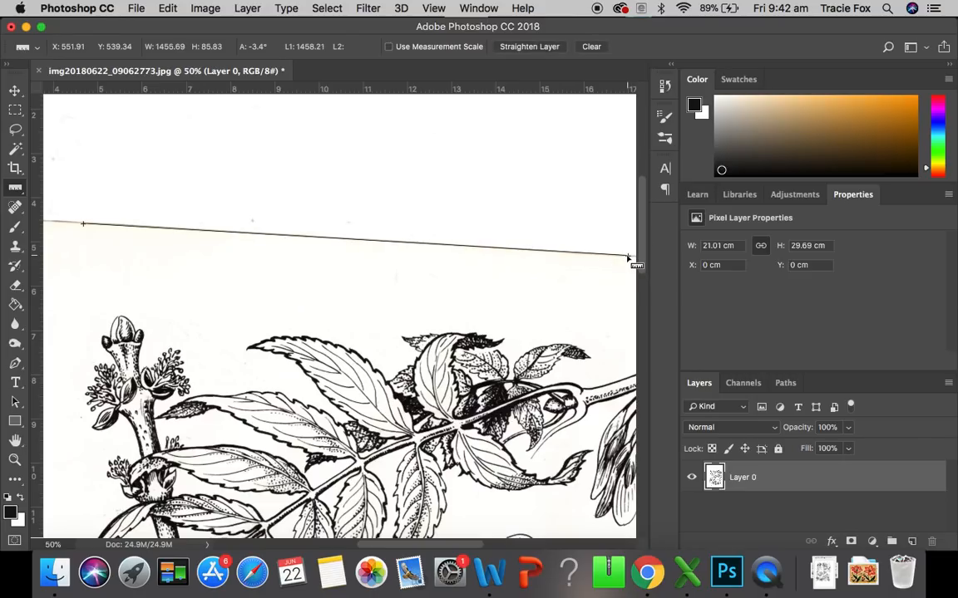
mouse_move(119, 228)
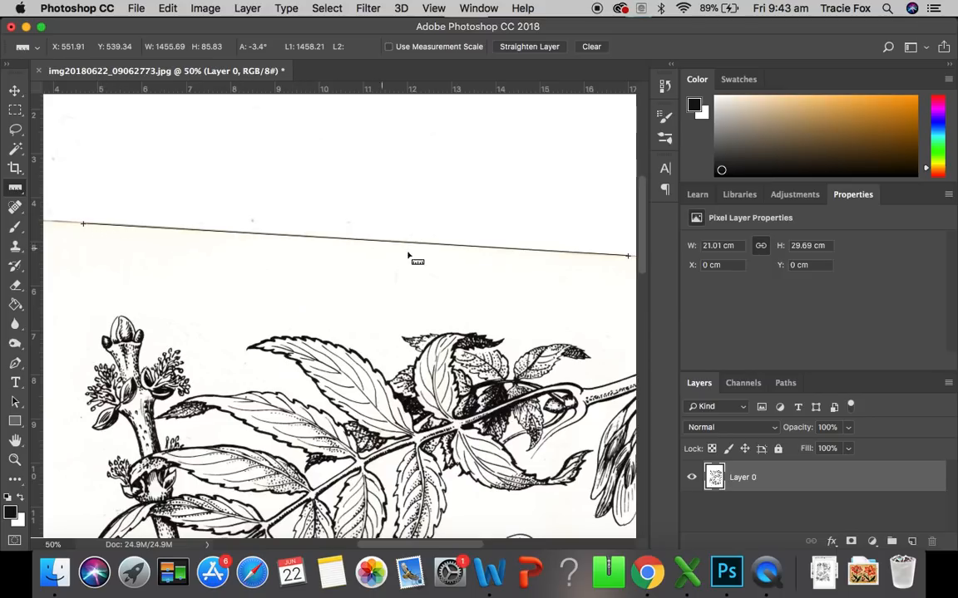
mouse_move(241, 261)
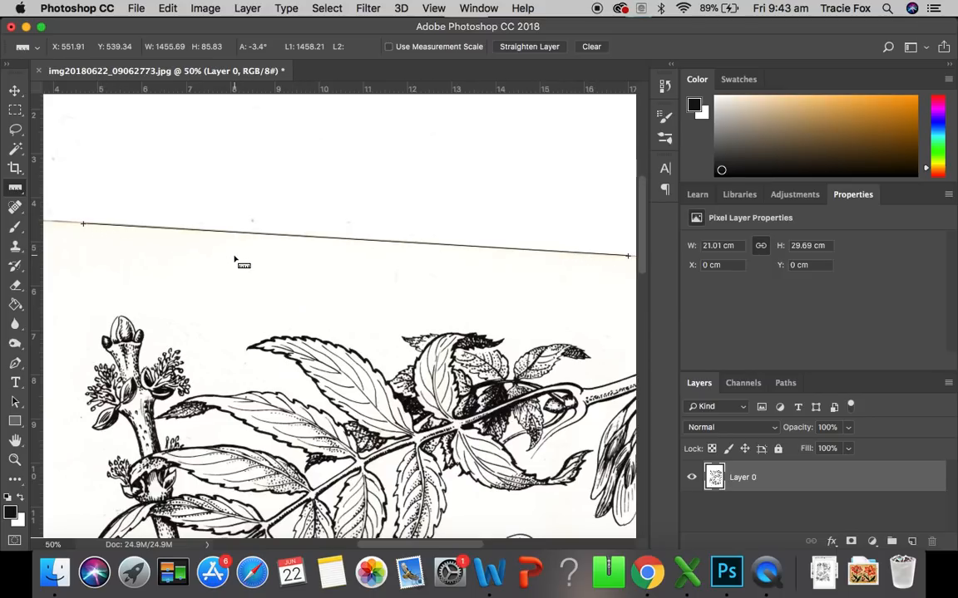
Step: Apply an arbitrary image rotation of 3.37° counter-clockwise to square up the page
left_click(204, 7)
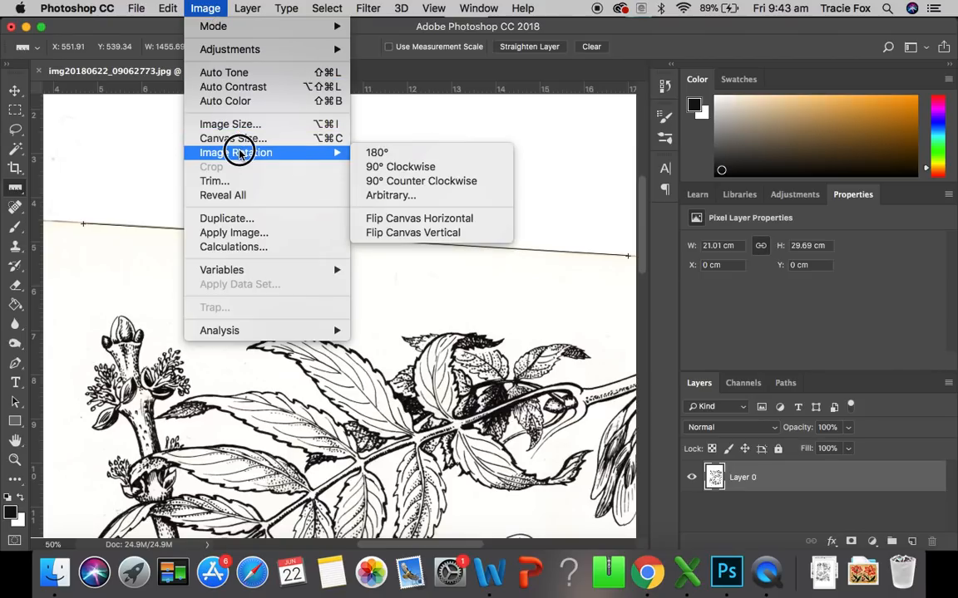
mouse_move(407, 181)
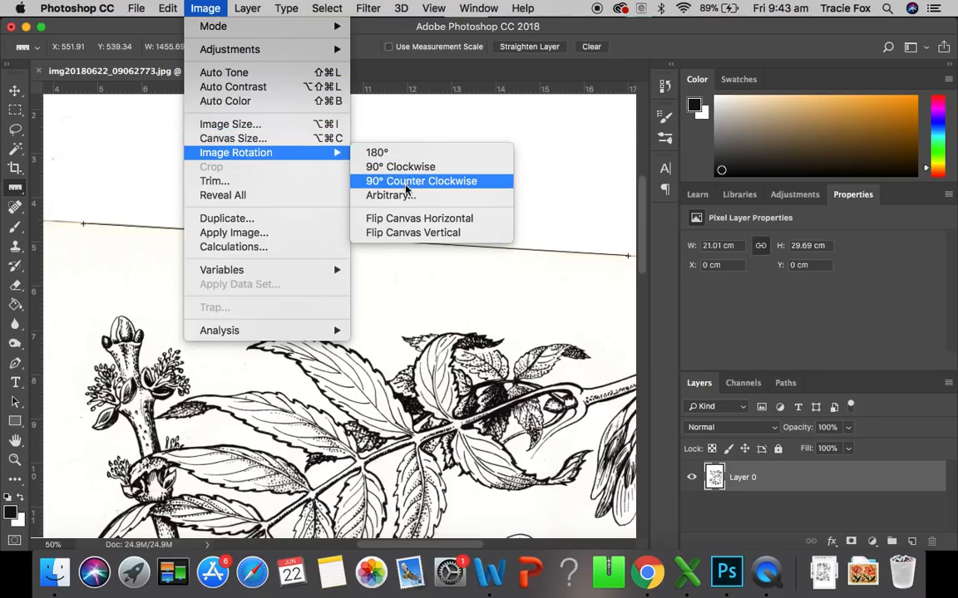
mouse_move(391, 195)
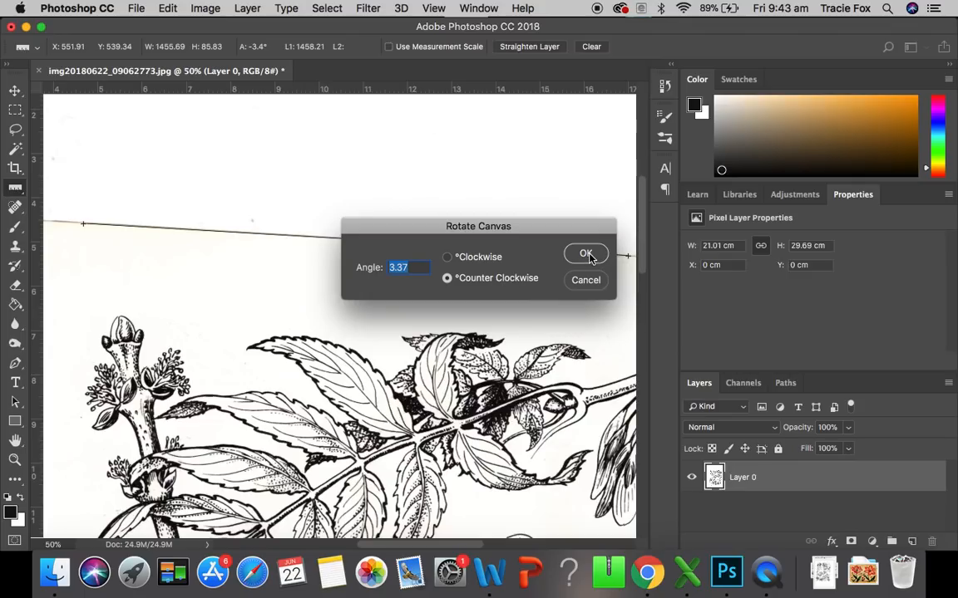
left_click(586, 253)
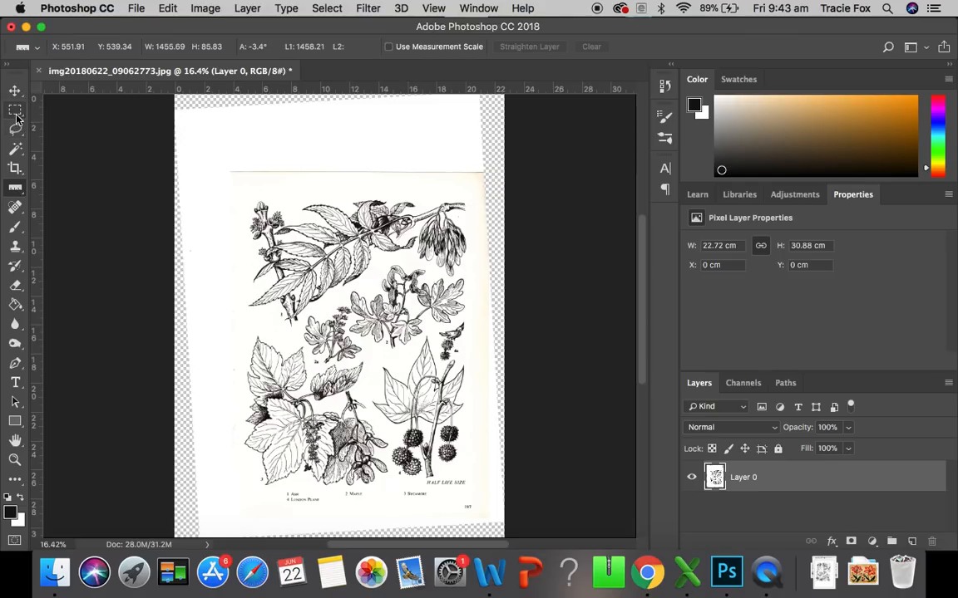
mouse_move(15, 112)
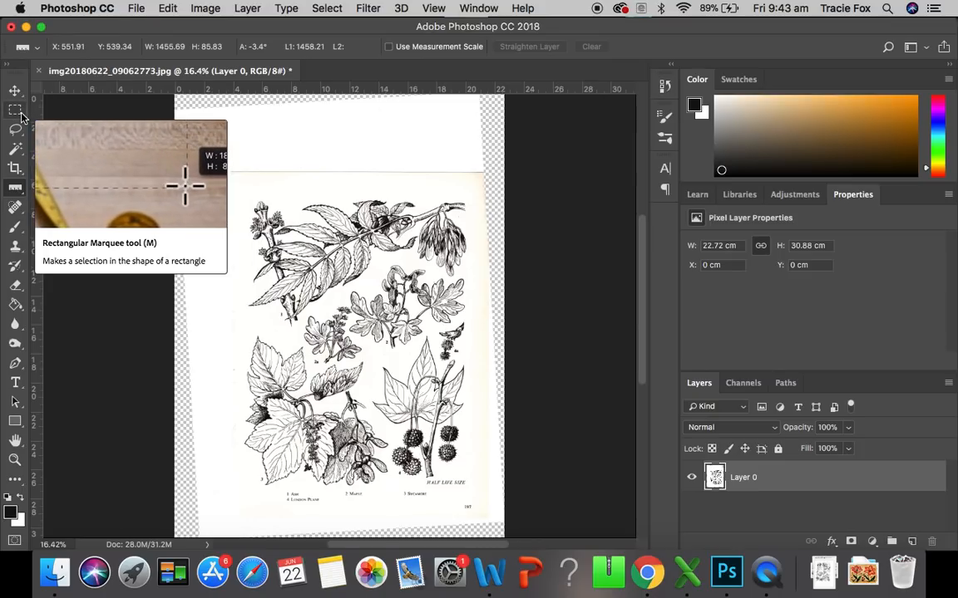
Step: Pick the Rectangular Marquee Tool from the marquee flyout
left_click(15, 109)
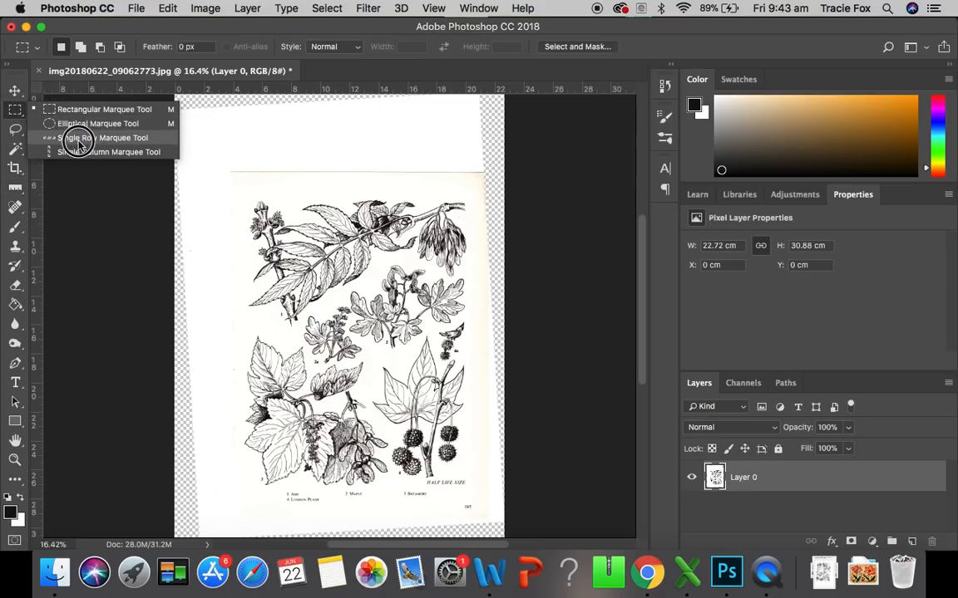
mouse_move(82, 109)
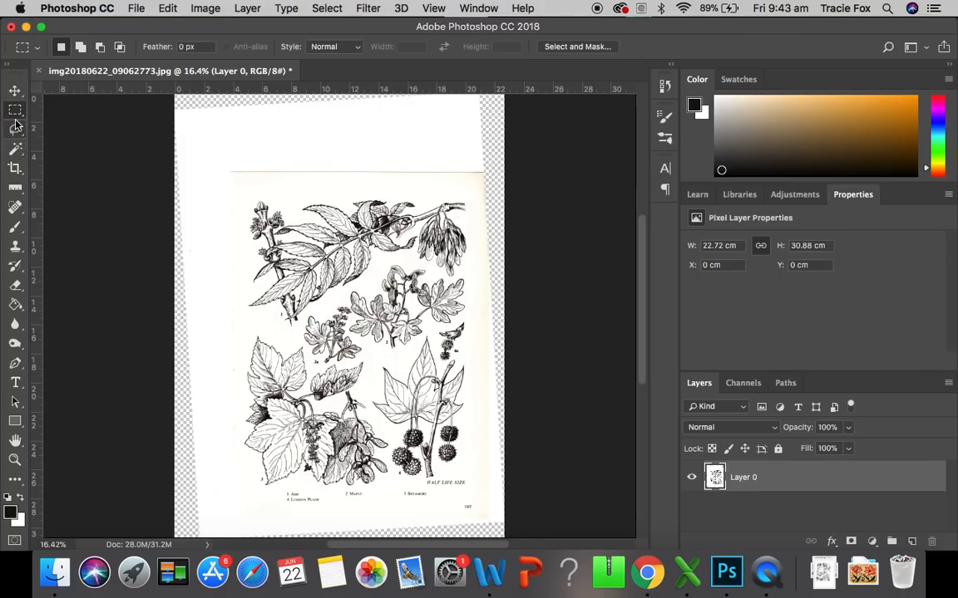
left_click(14, 109)
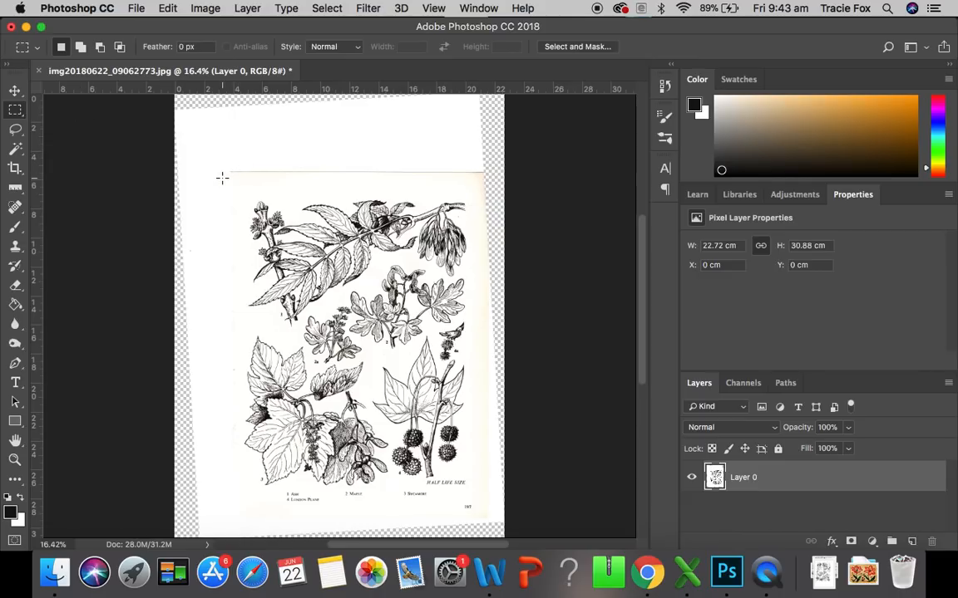
mouse_move(233, 173)
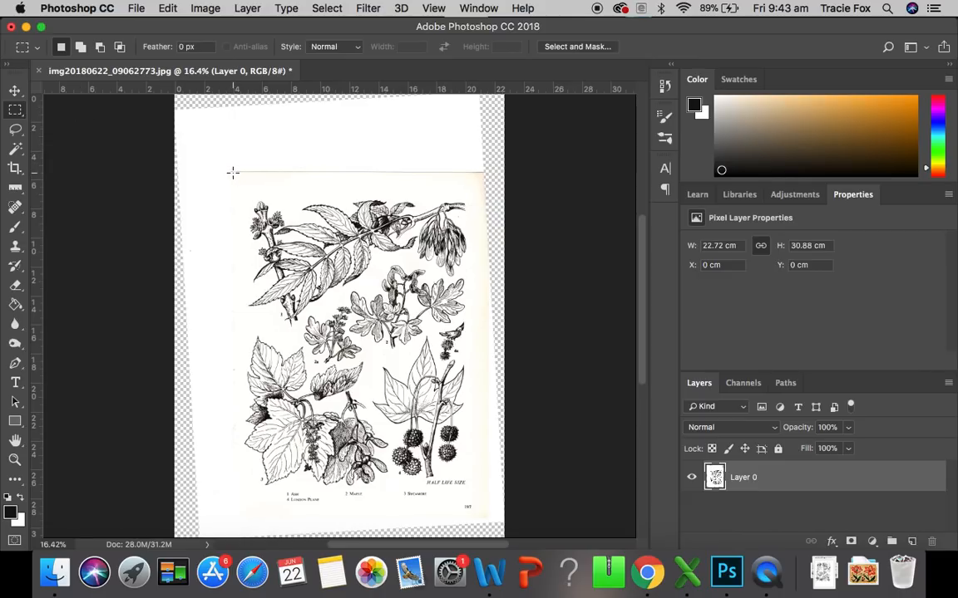
Step: Drag a marquee from the page's top-left to bottom-right corner, adjusting until it fits
left_click_drag(233, 172, 457, 522)
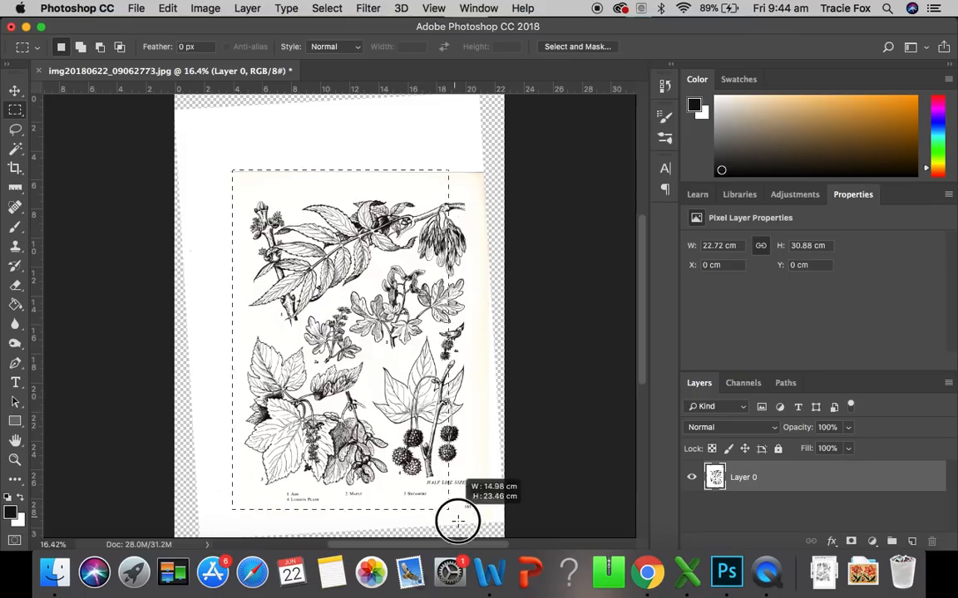
left_click_drag(457, 522, 495, 503)
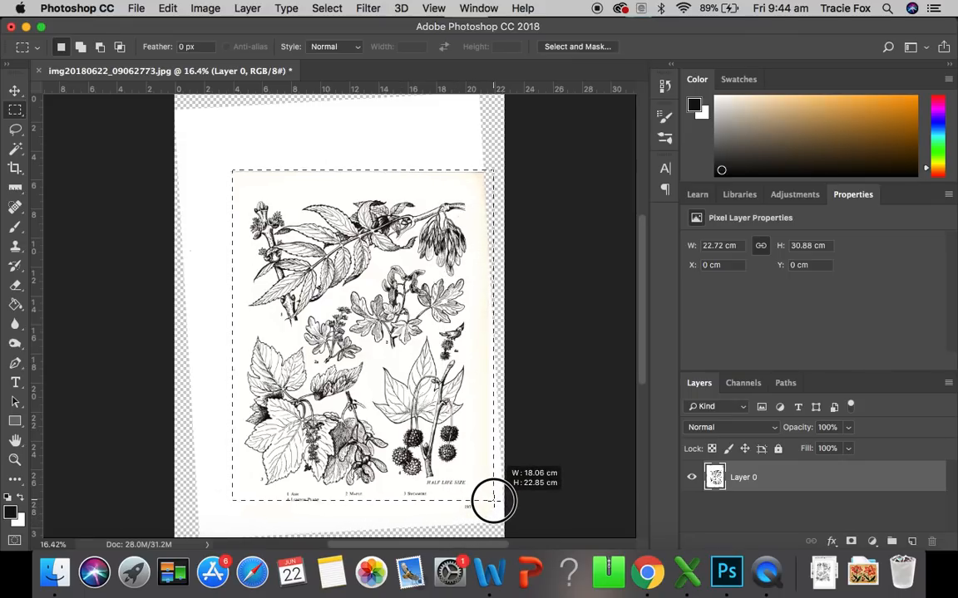
left_click_drag(493, 501, 484, 499)
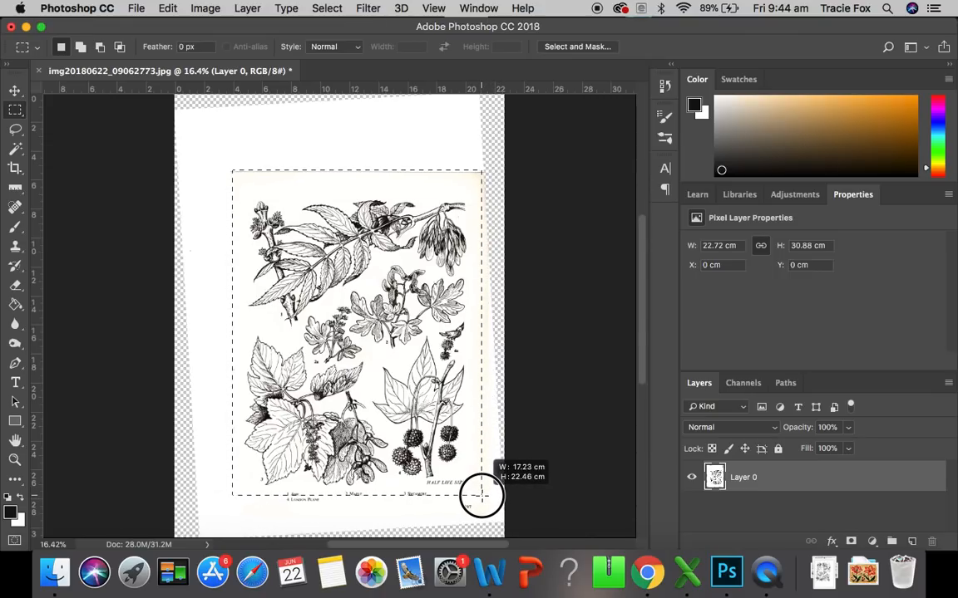
left_click_drag(482, 495, 482, 501)
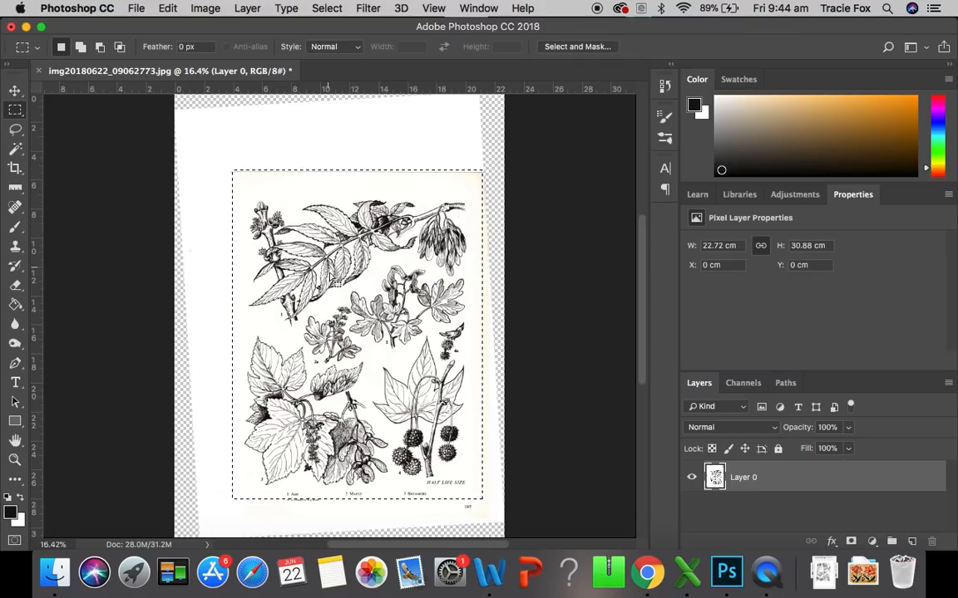
mouse_move(442, 202)
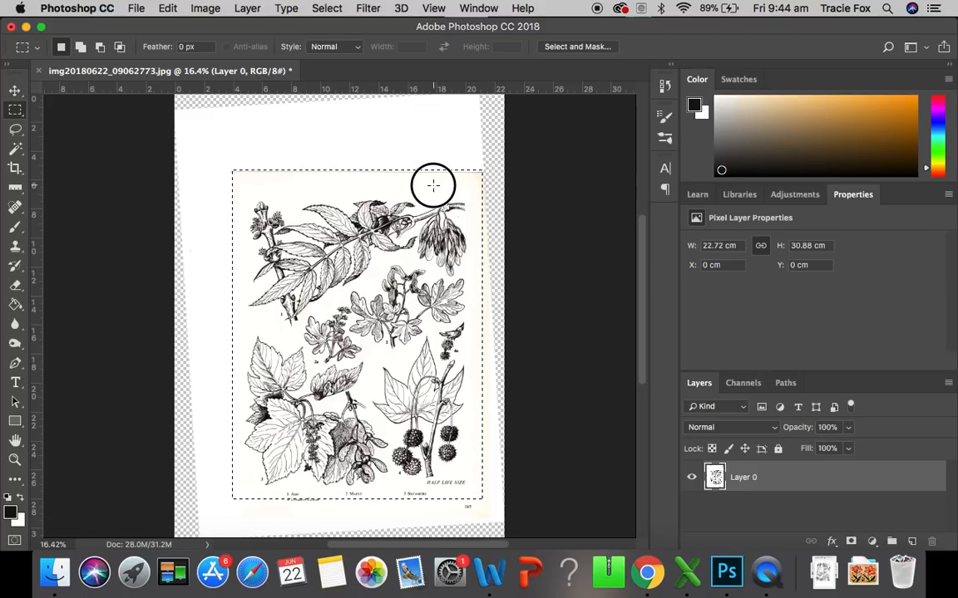
Step: Replace the old selection with a new marquee framing the whole page, including bottom captions
left_click_drag(432, 185, 422, 202)
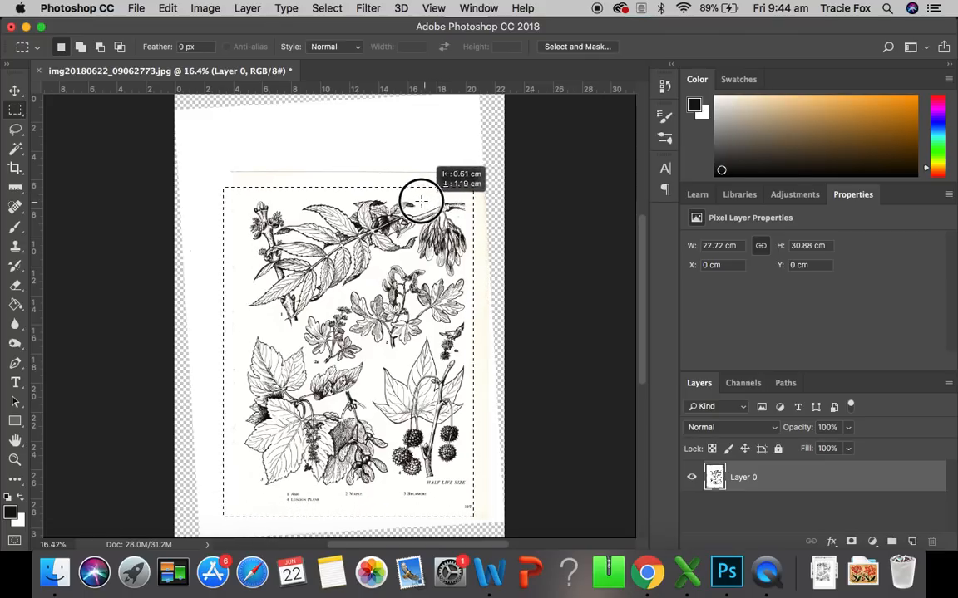
left_click_drag(419, 201, 430, 182)
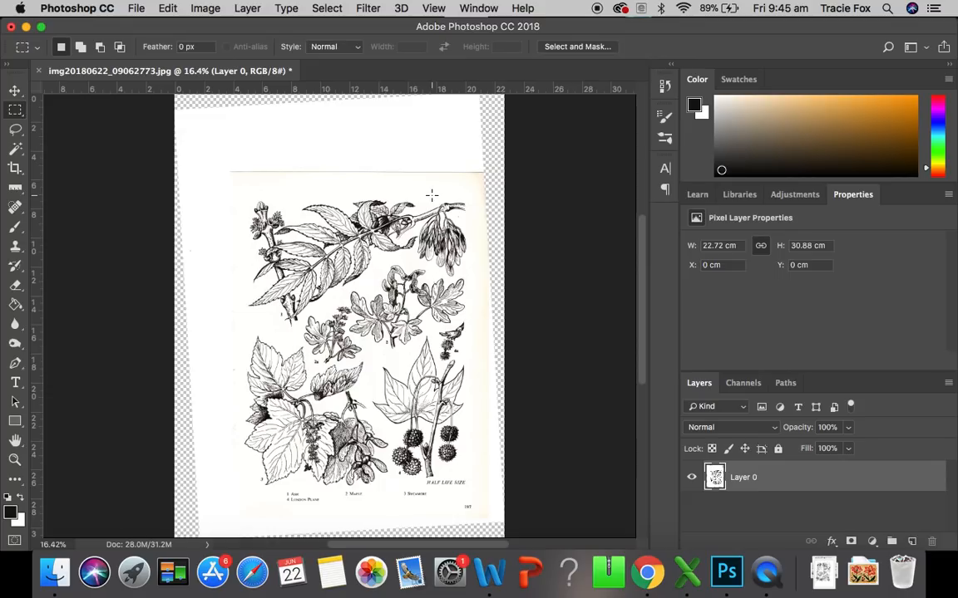
mouse_move(233, 174)
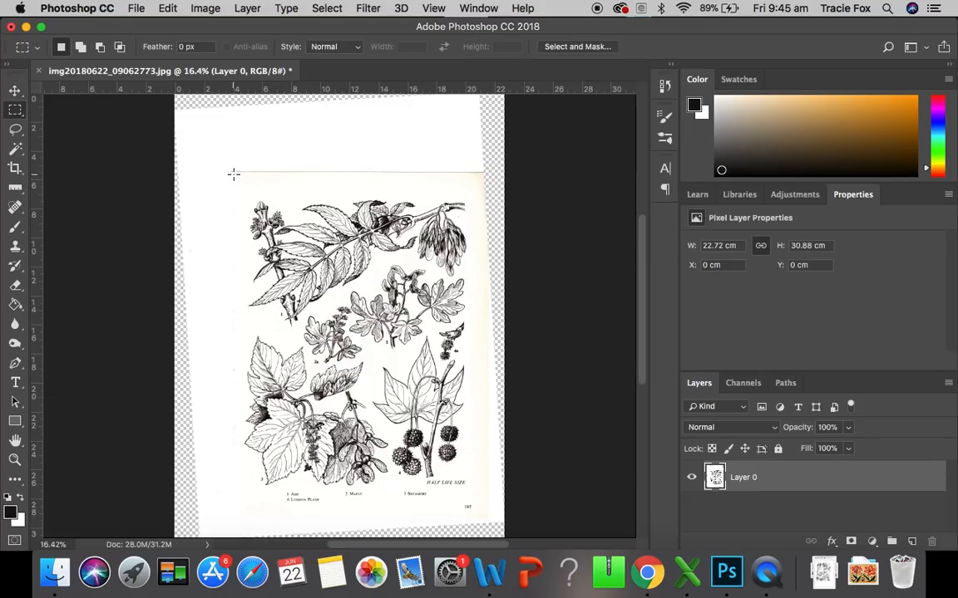
left_click_drag(232, 173, 491, 507)
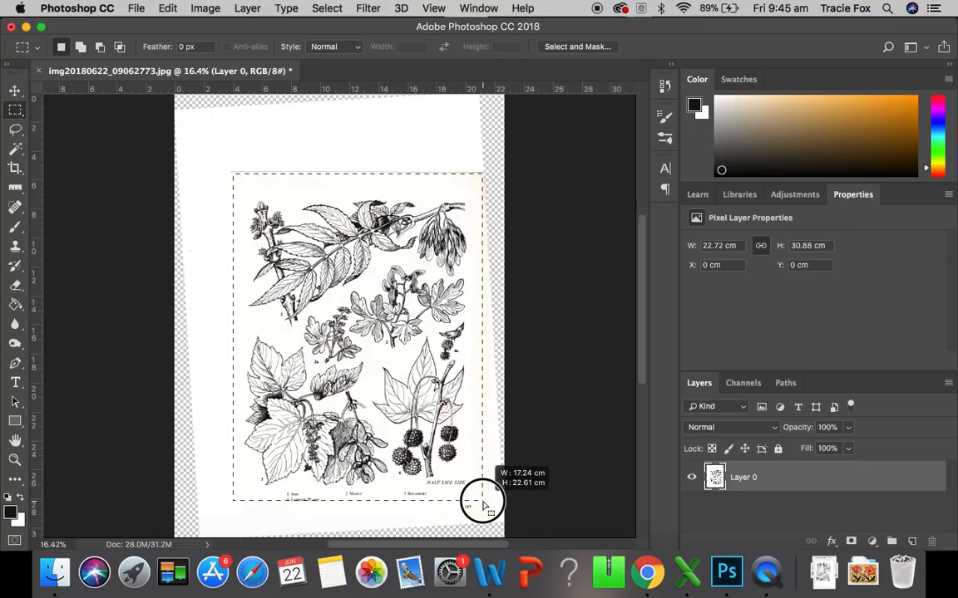
left_click_drag(482, 505, 484, 507)
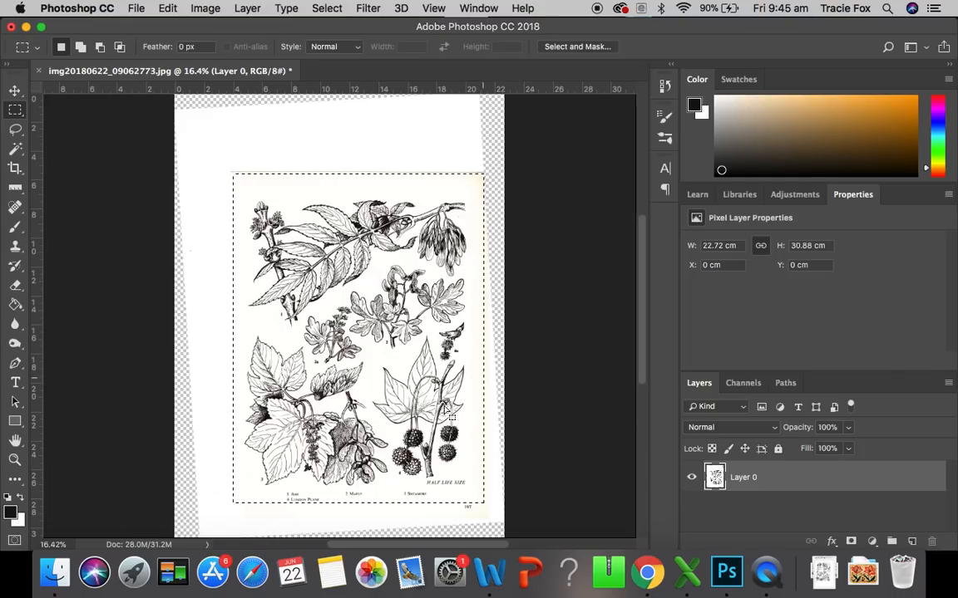
mouse_move(427, 438)
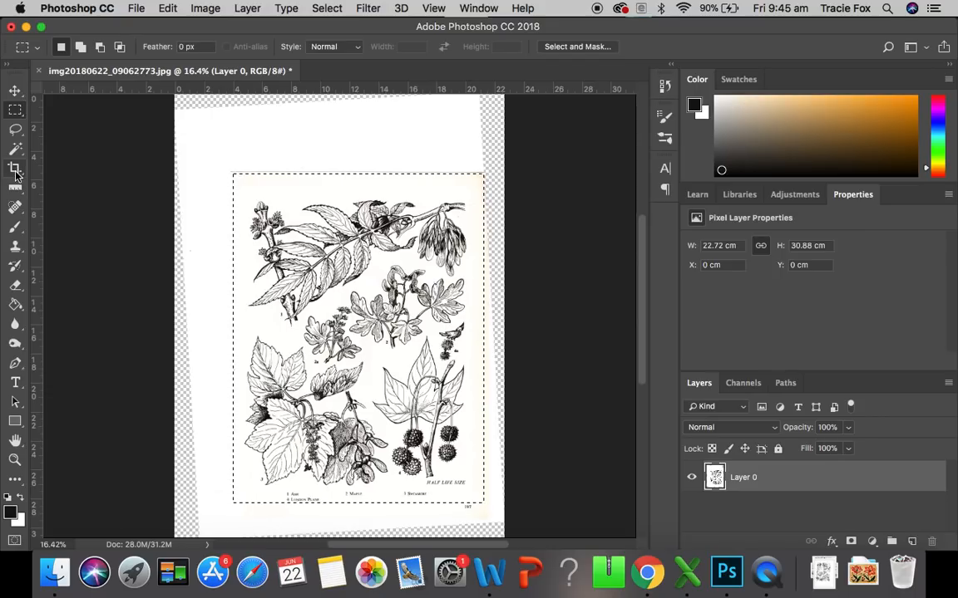
mouse_move(15, 173)
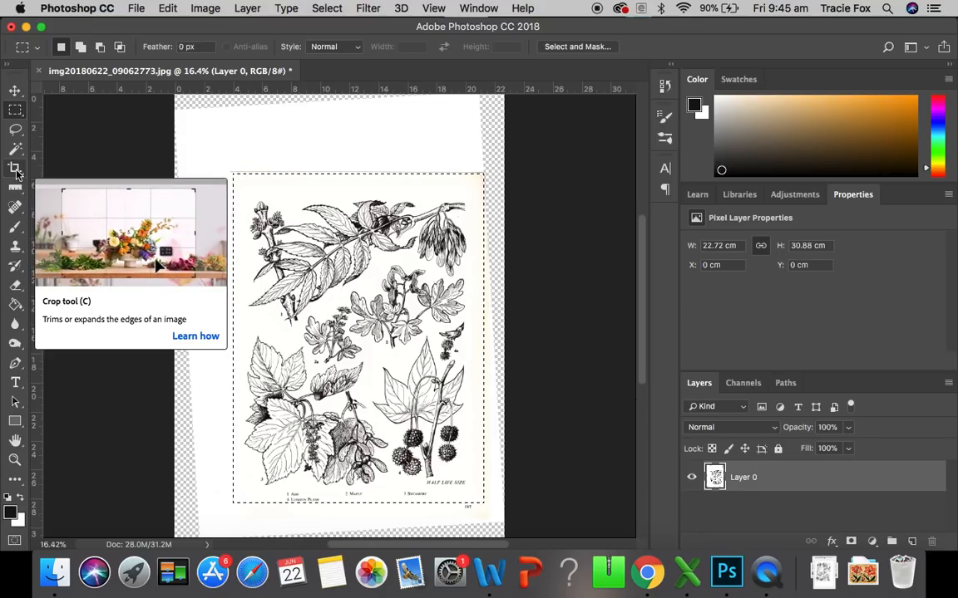
Step: Switch to the Crop tool so the crop box snaps to the page selection
left_click(15, 168)
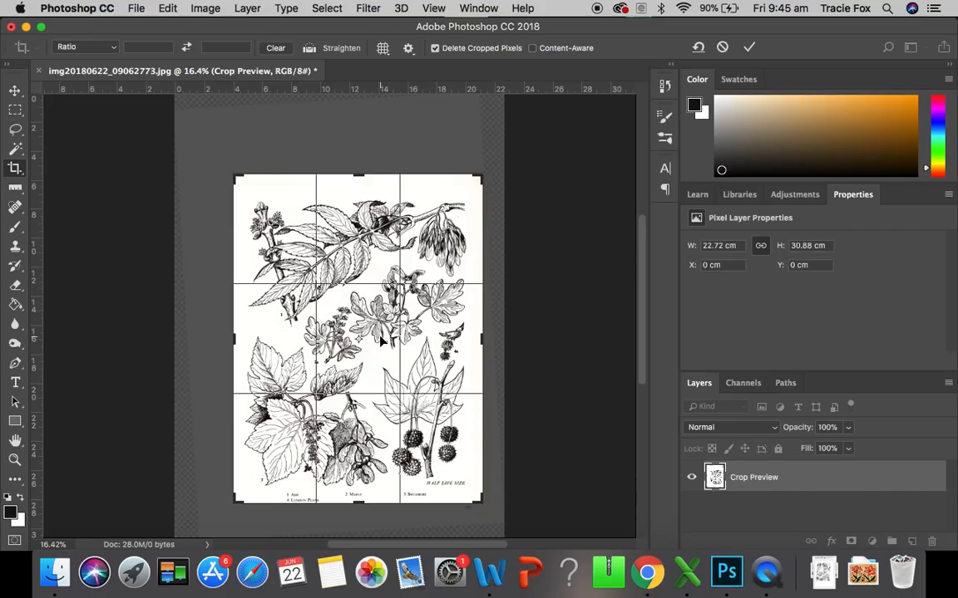
mouse_move(482, 175)
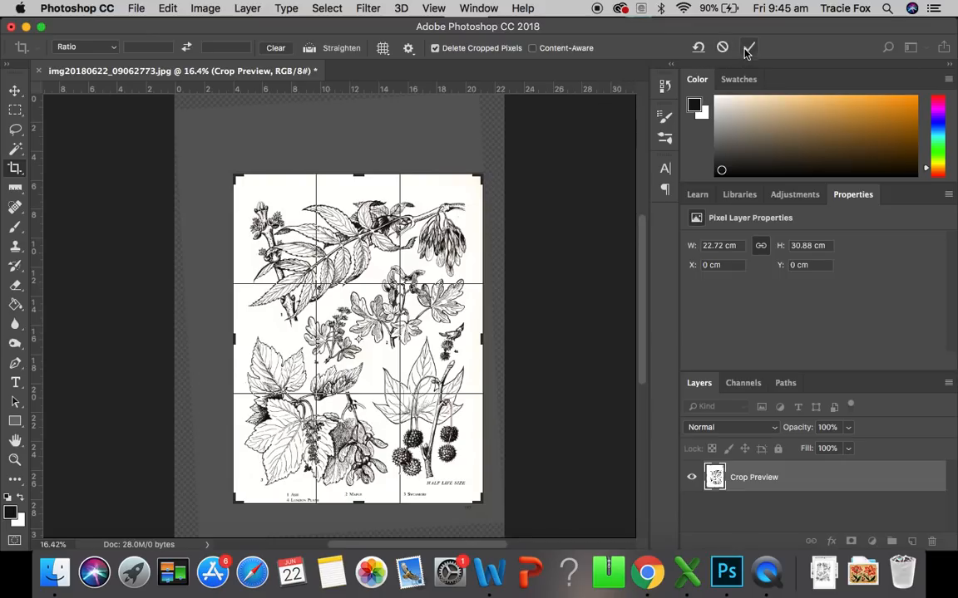
mouse_move(750, 58)
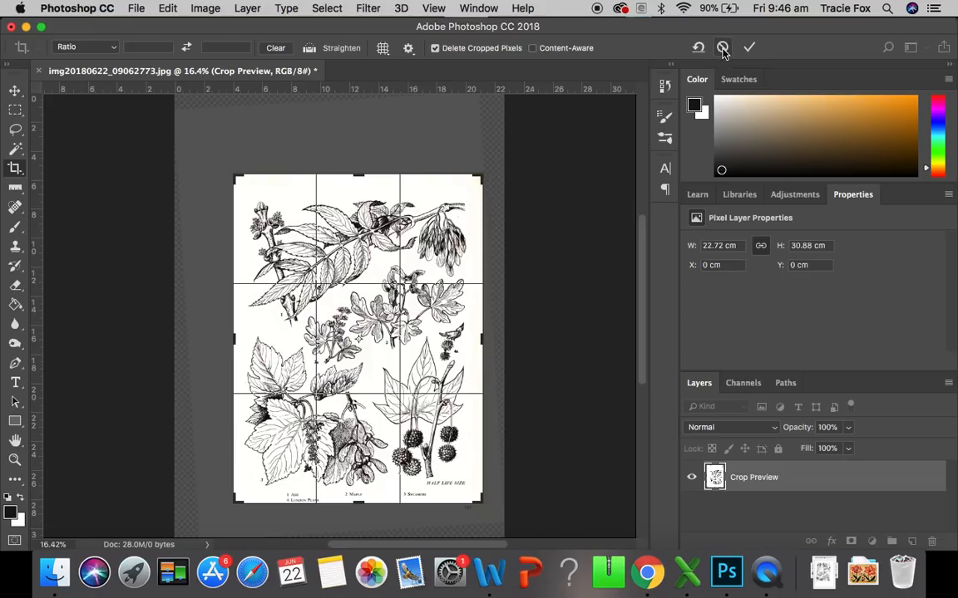
mouse_move(722, 47)
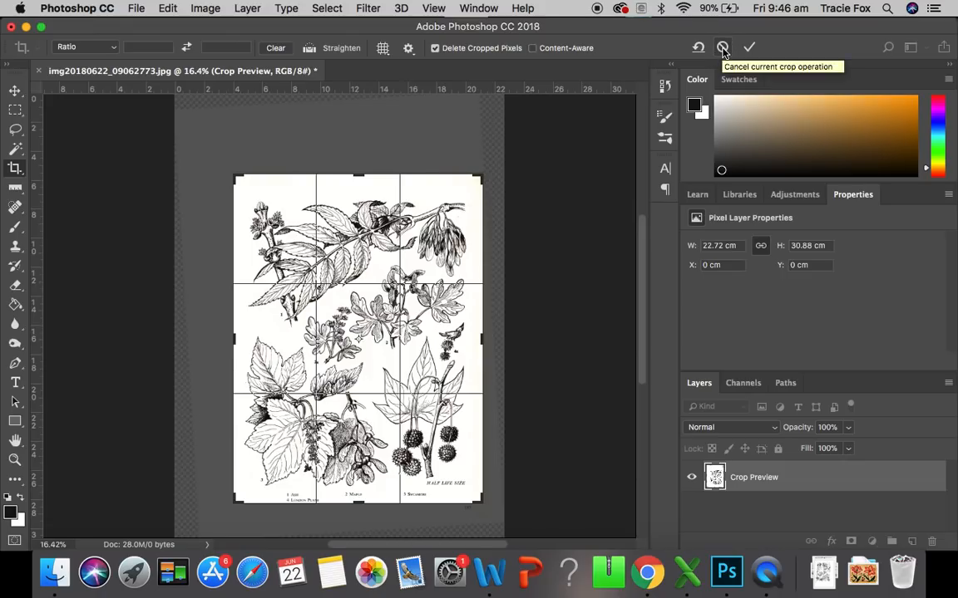
mouse_move(527, 229)
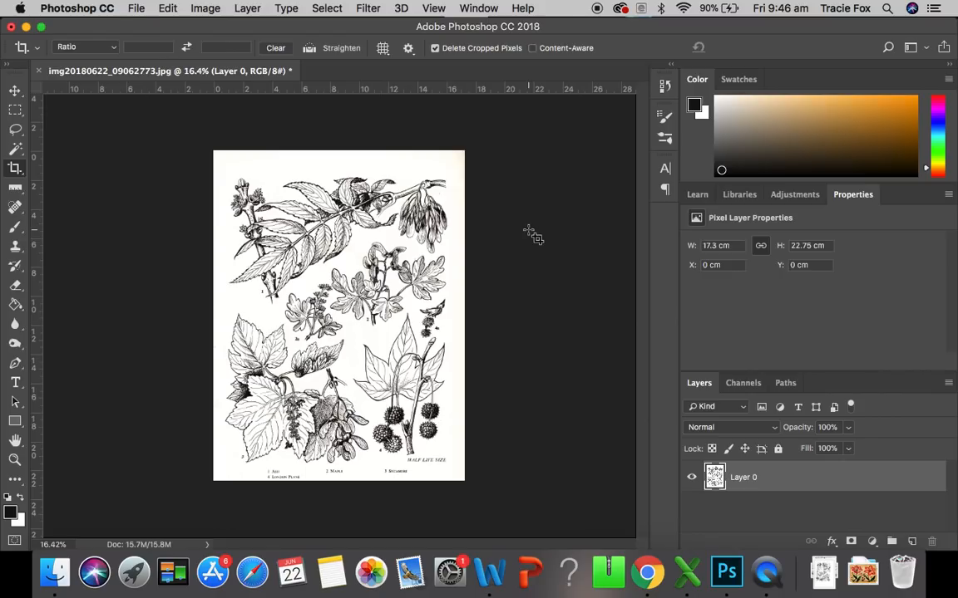
mouse_move(654, 284)
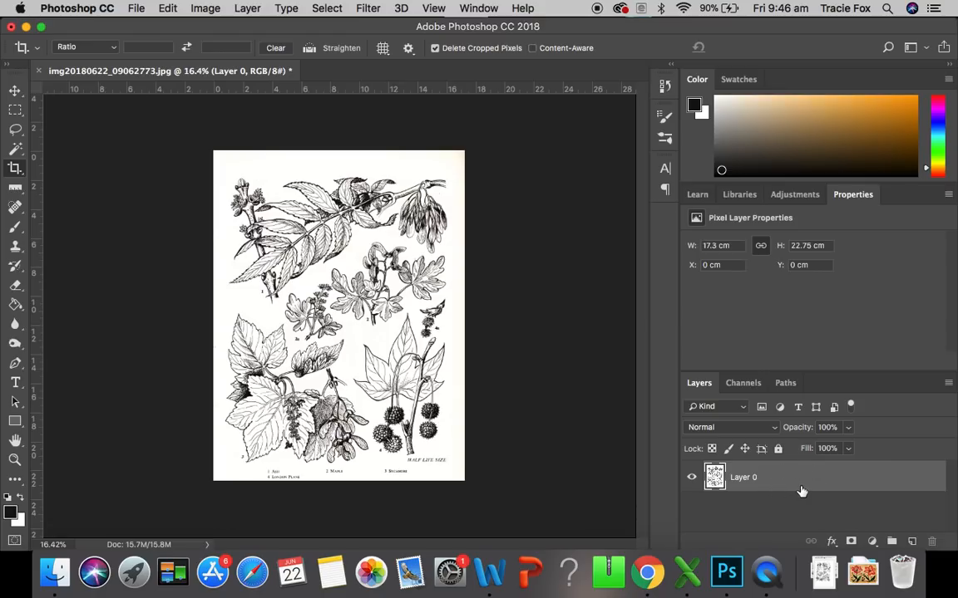
mouse_move(773, 486)
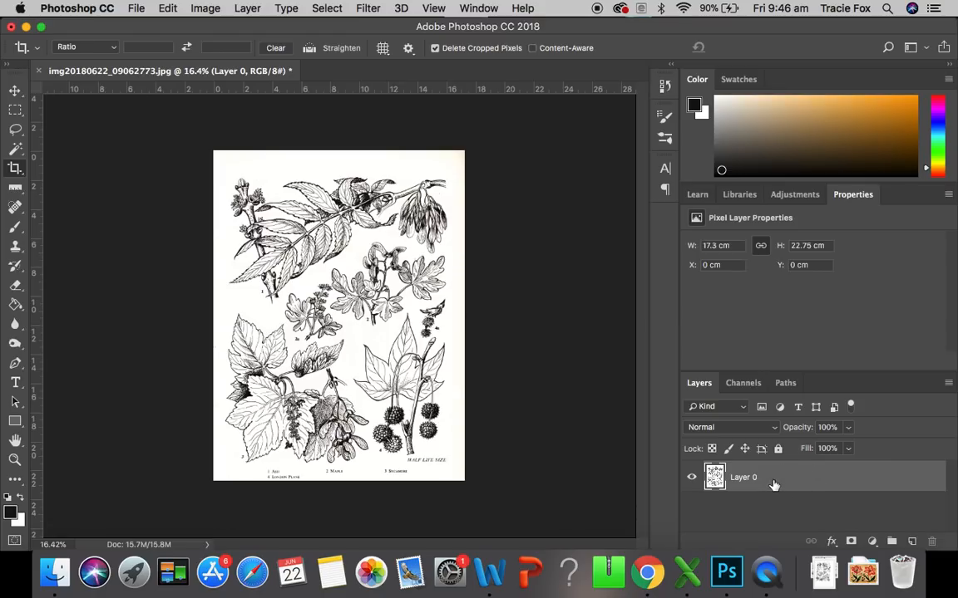
mouse_move(777, 493)
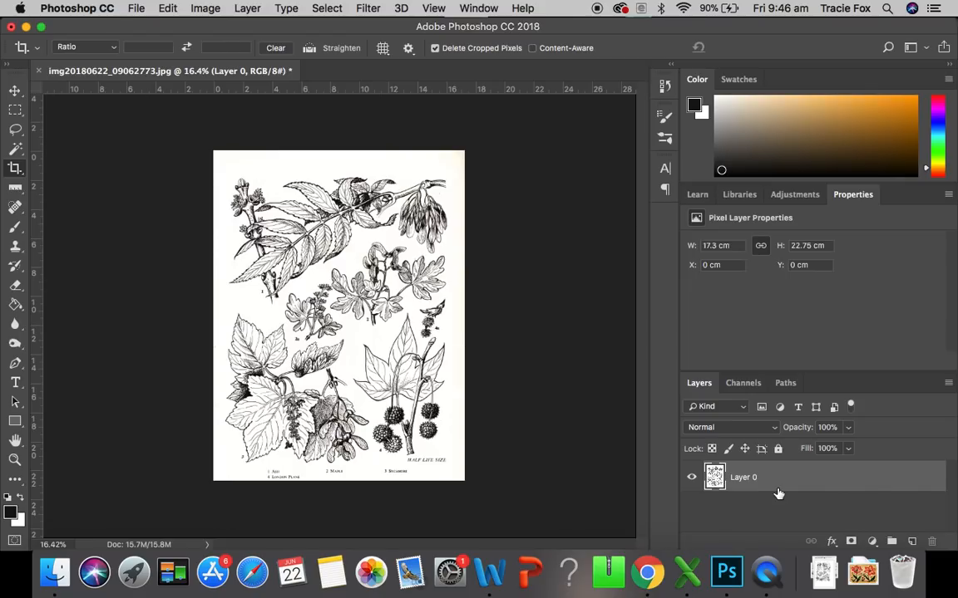
mouse_move(810, 524)
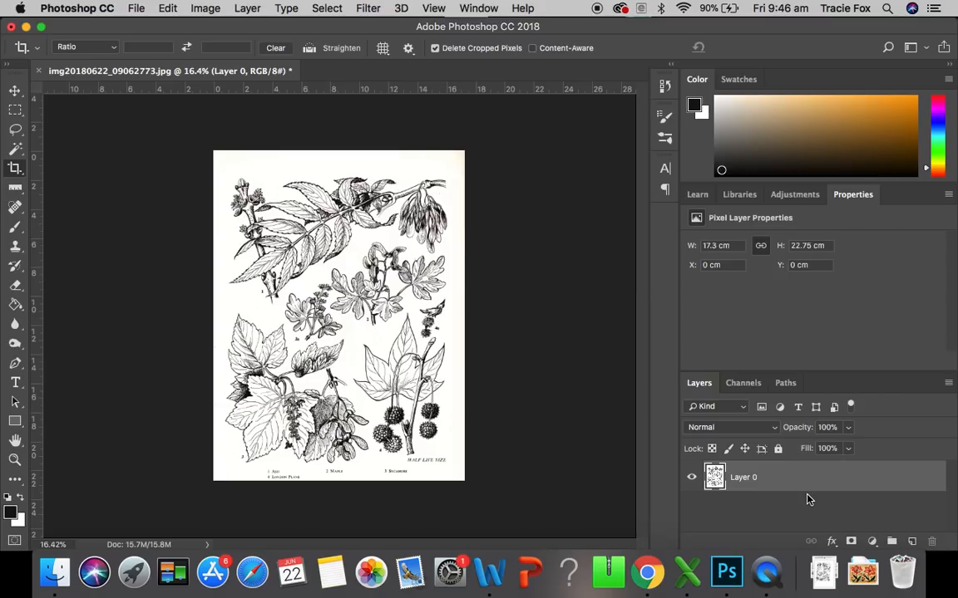
mouse_move(469, 365)
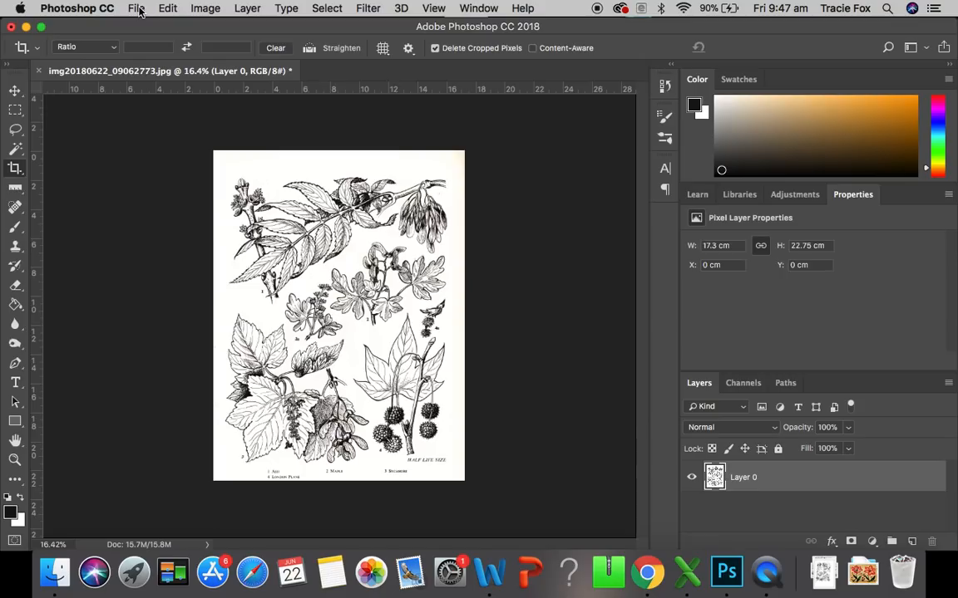
Step: Save as Tutorial 1.psd in Documents, accepting Maximize Compatibility
left_click(136, 8)
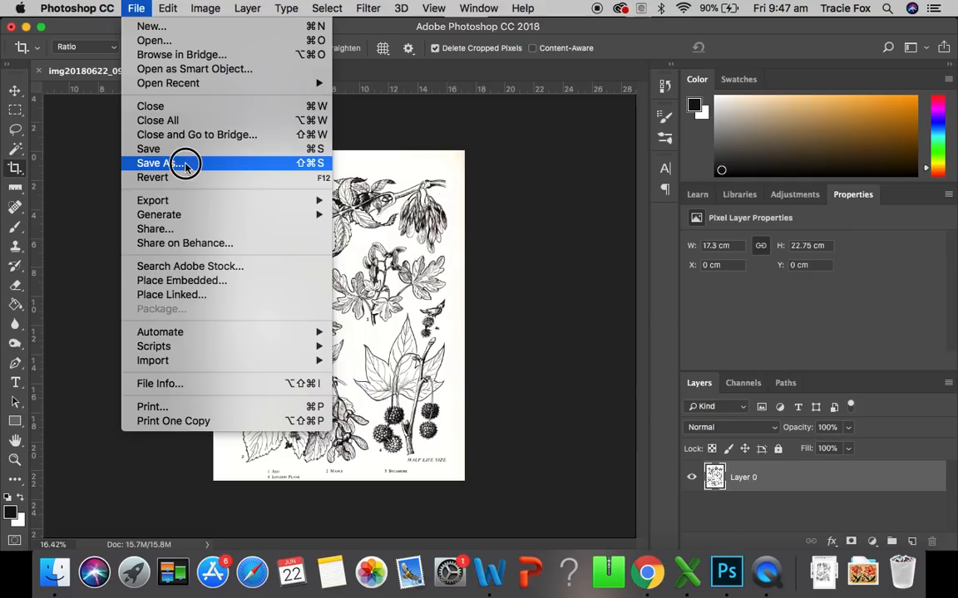
left_click(164, 163)
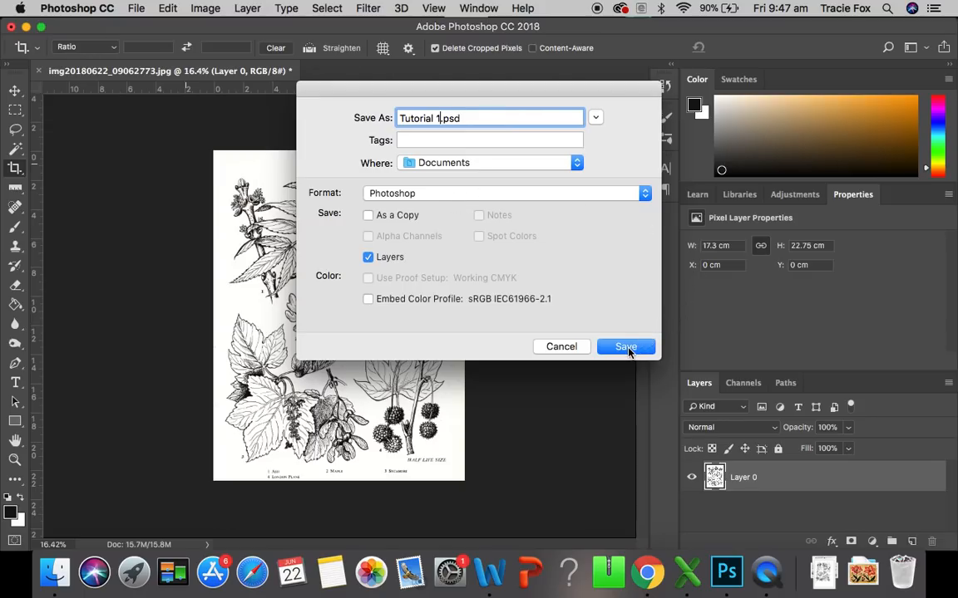
left_click(625, 347)
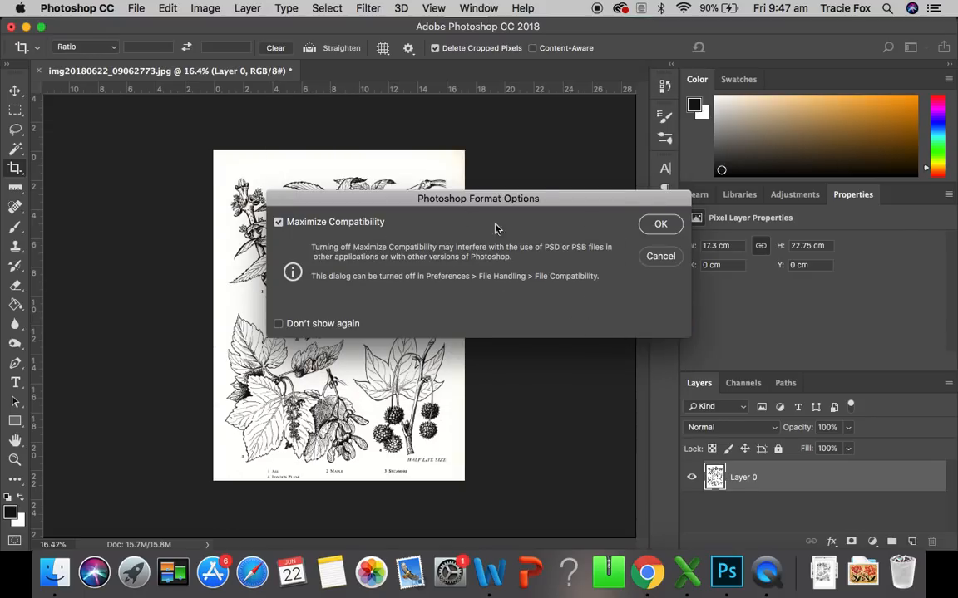
mouse_move(654, 241)
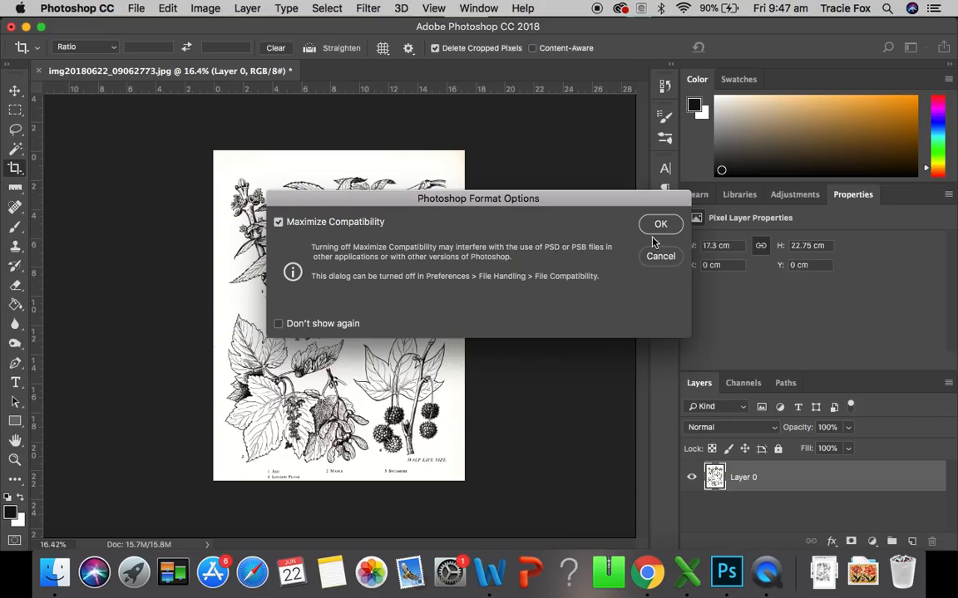
left_click(660, 224)
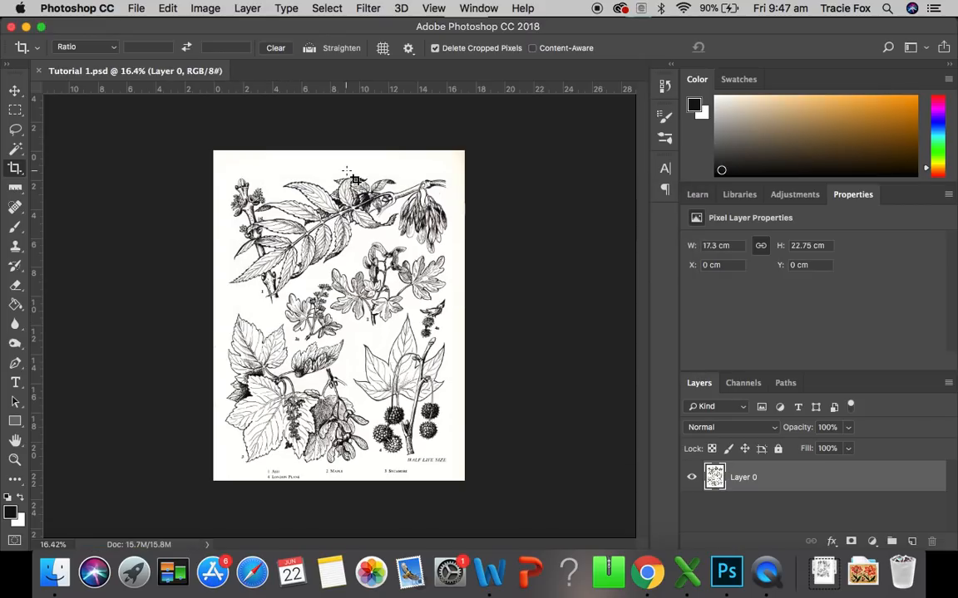
Step: Open Save As again and switch the format to JPEG, naming it Tutorial 1.jpg
left_click(135, 7)
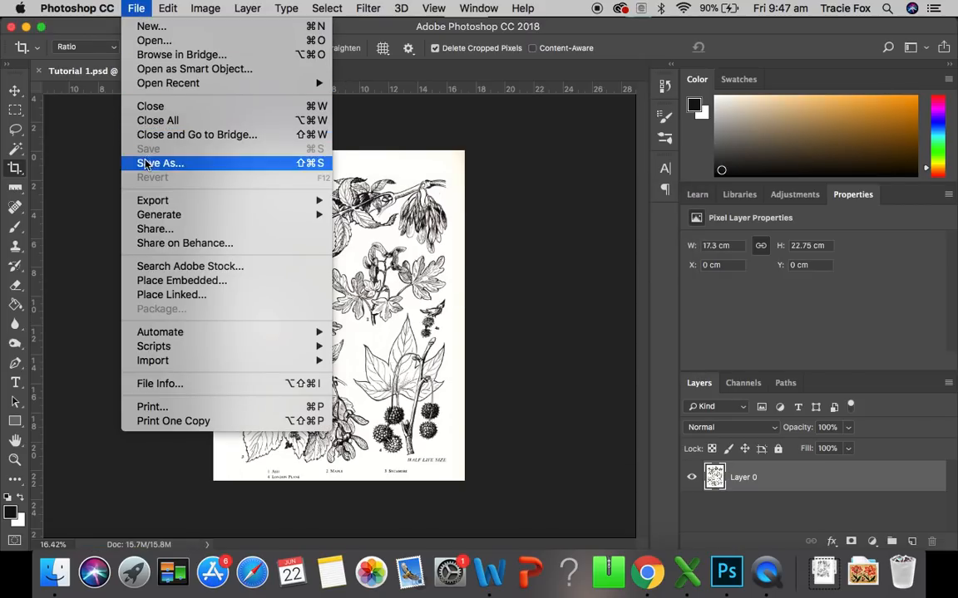
left_click(160, 163)
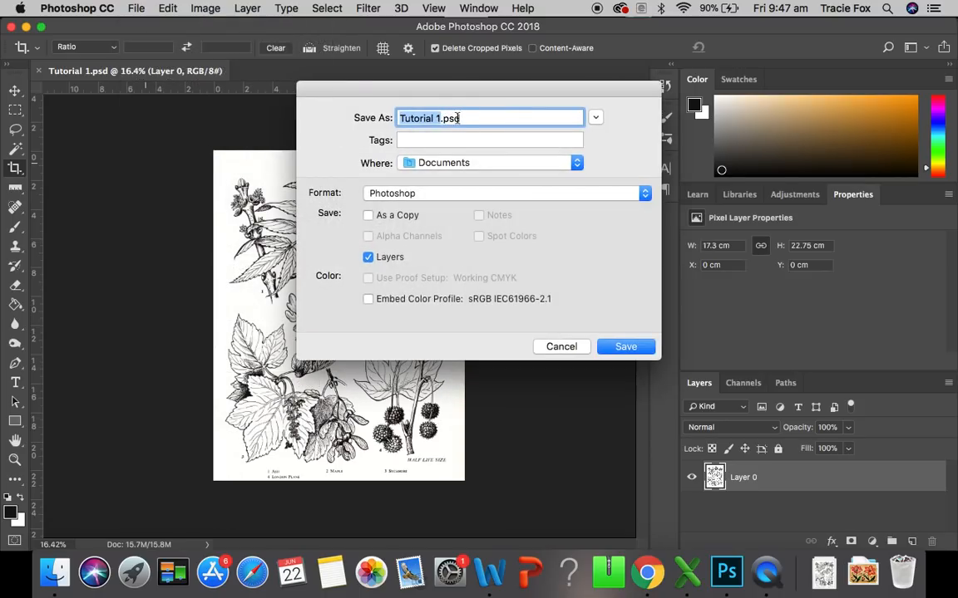
mouse_move(416, 180)
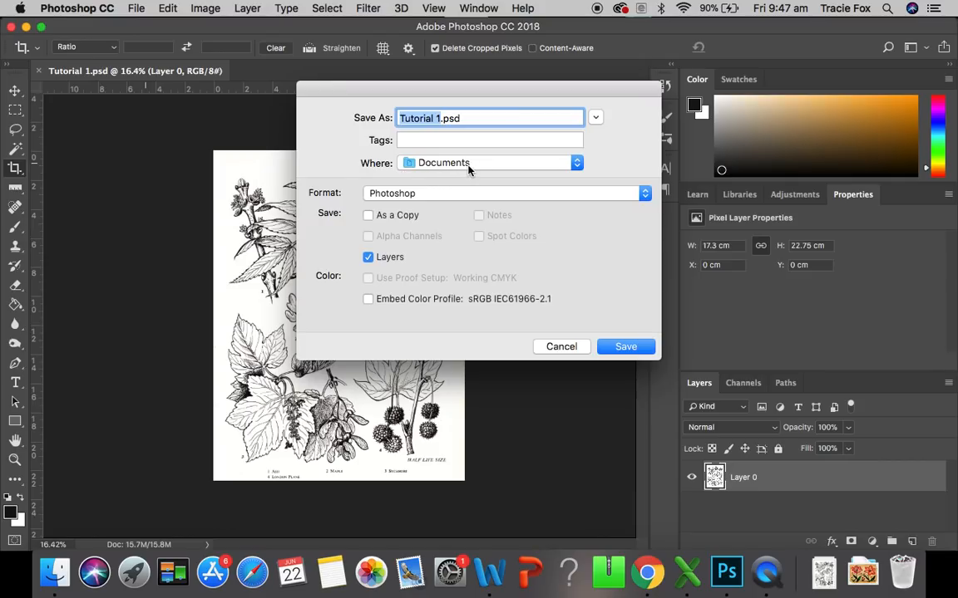
left_click(503, 193)
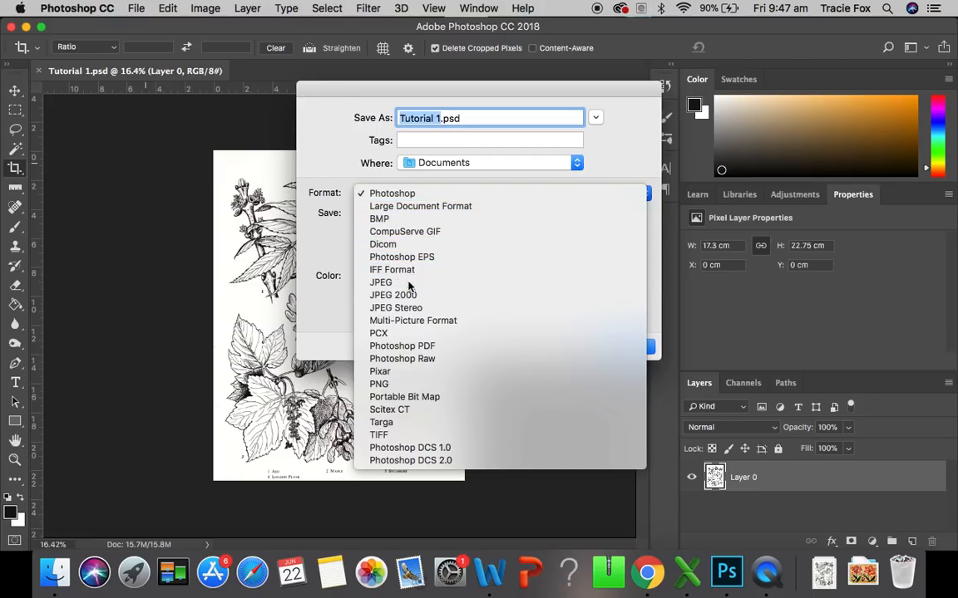
left_click(380, 282)
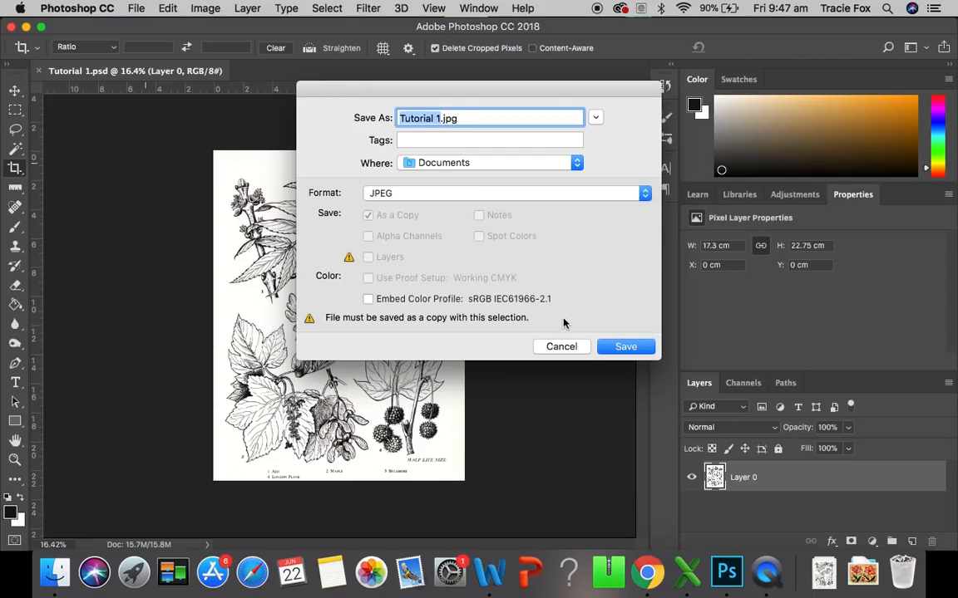
mouse_move(815, 520)
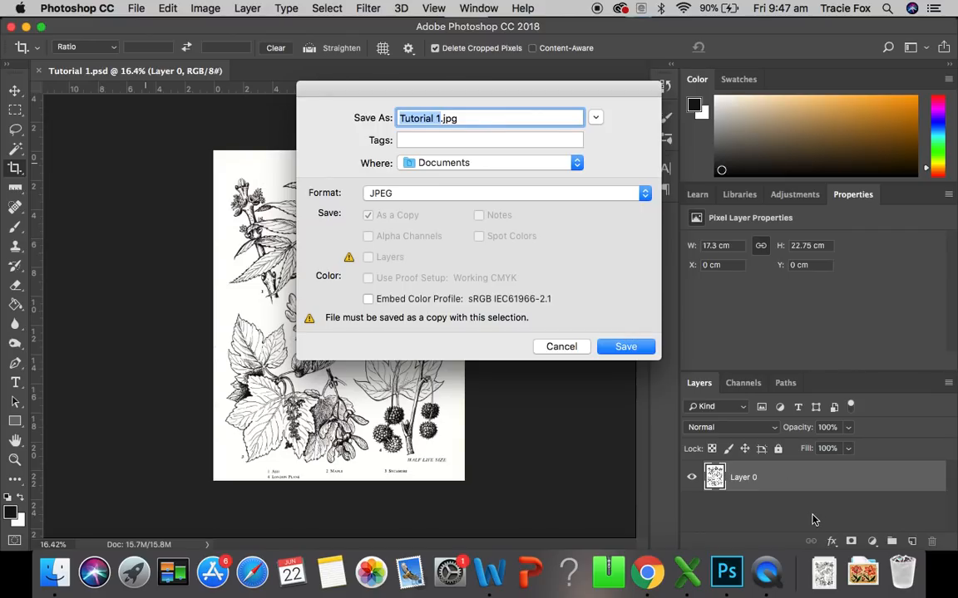
mouse_move(764, 483)
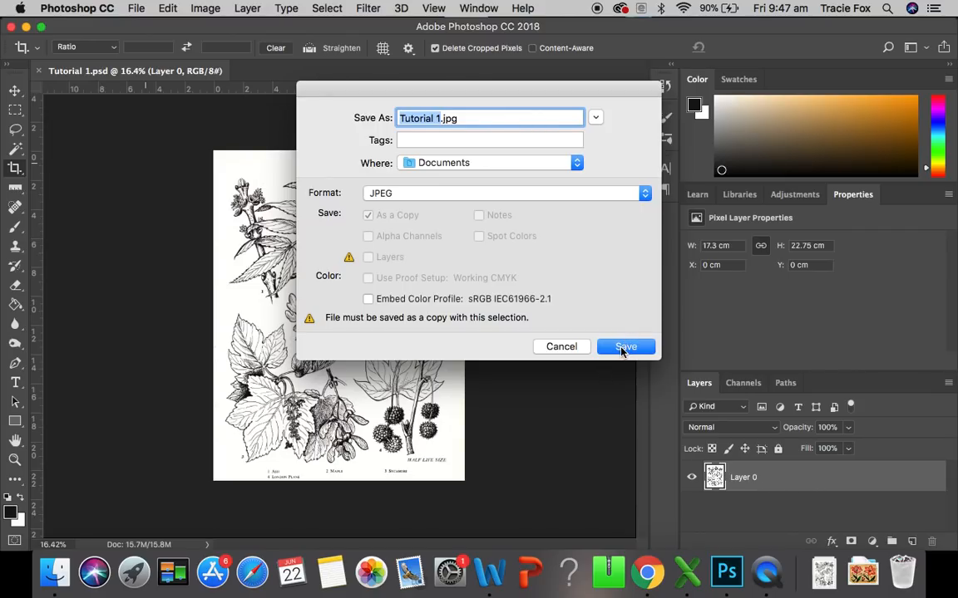
Step: Save Tutorial 1.jpg with JPEG quality 12 (Maximum), after trying quality 6 and 10
left_click(625, 347)
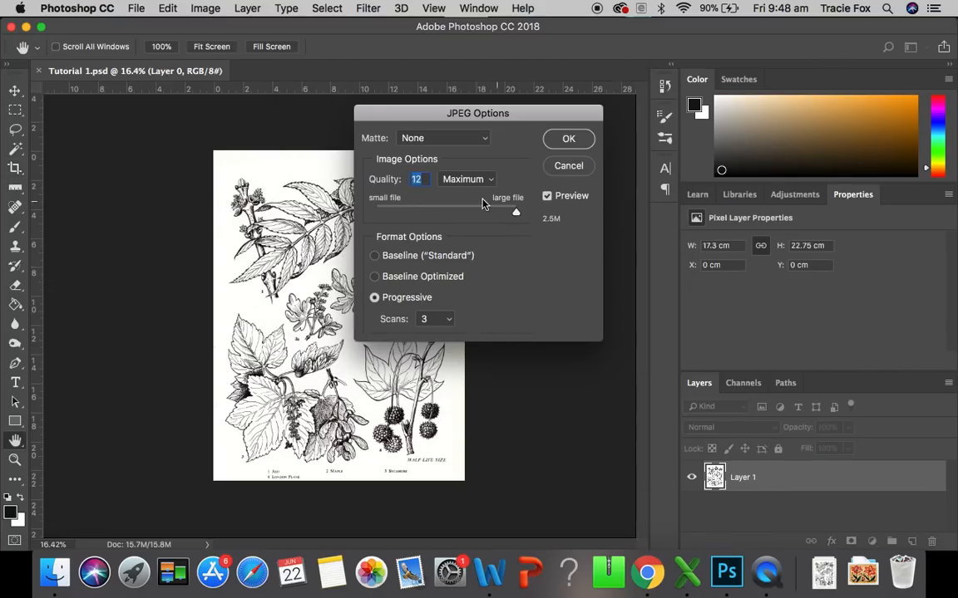
mouse_move(491, 240)
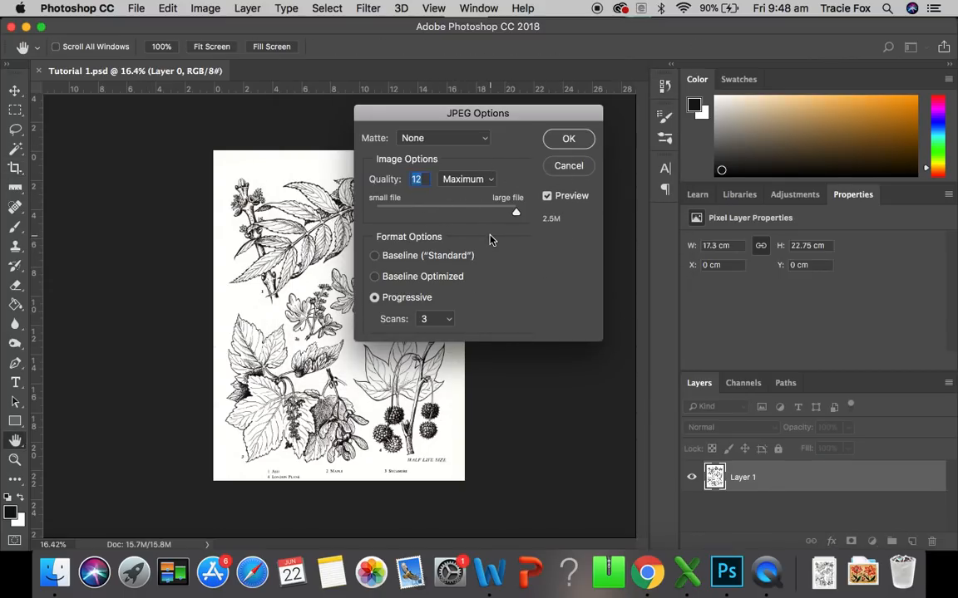
left_click_drag(515, 212, 516, 212)
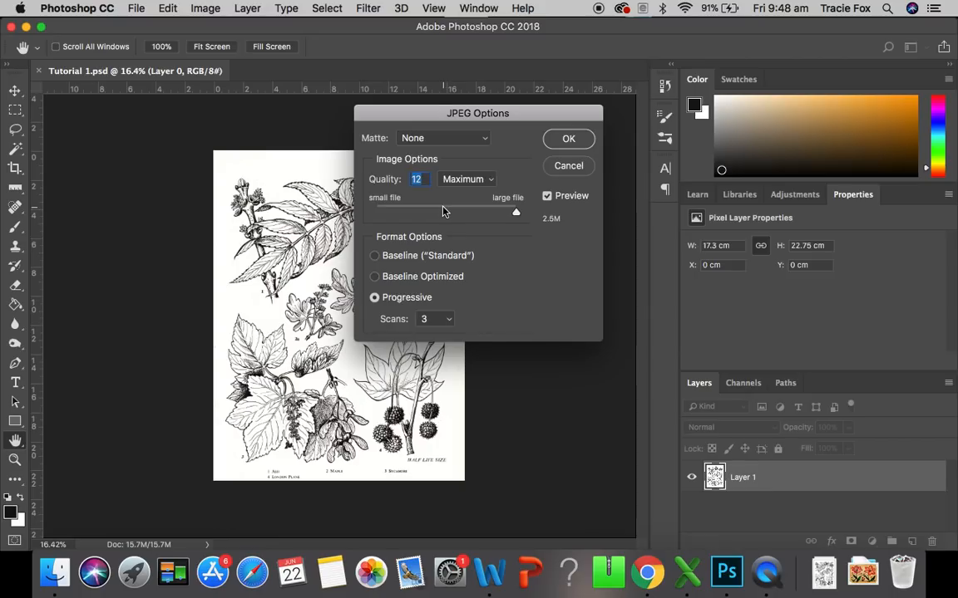
left_click_drag(515, 212, 443, 212)
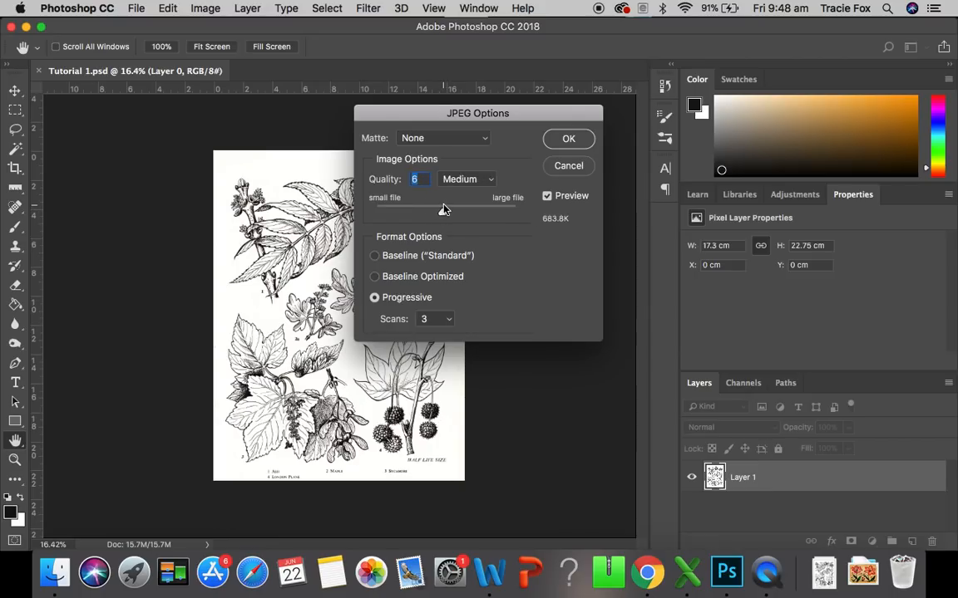
left_click_drag(443, 207, 496, 207)
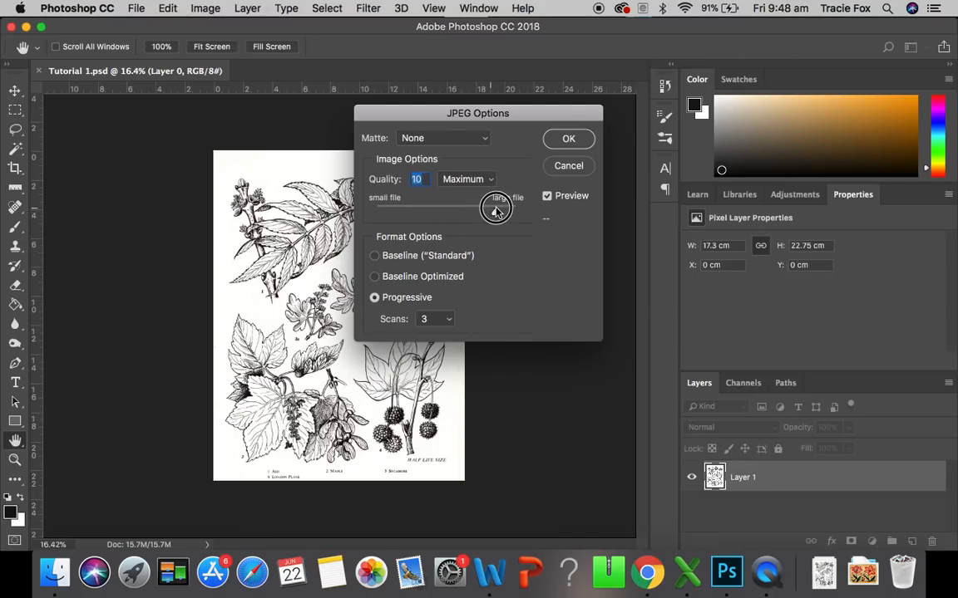
left_click_drag(497, 207, 515, 207)
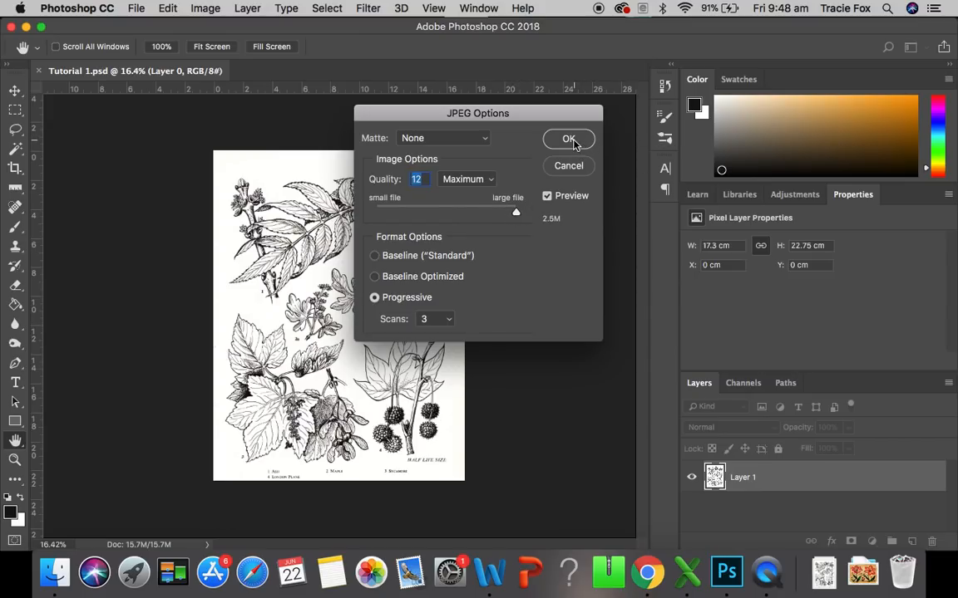
left_click(568, 139)
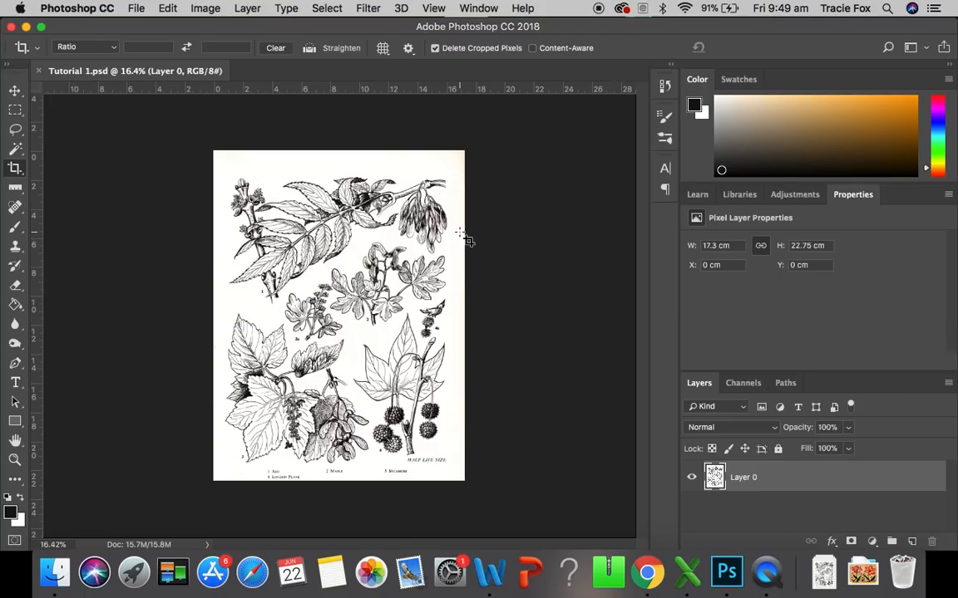
mouse_move(765, 573)
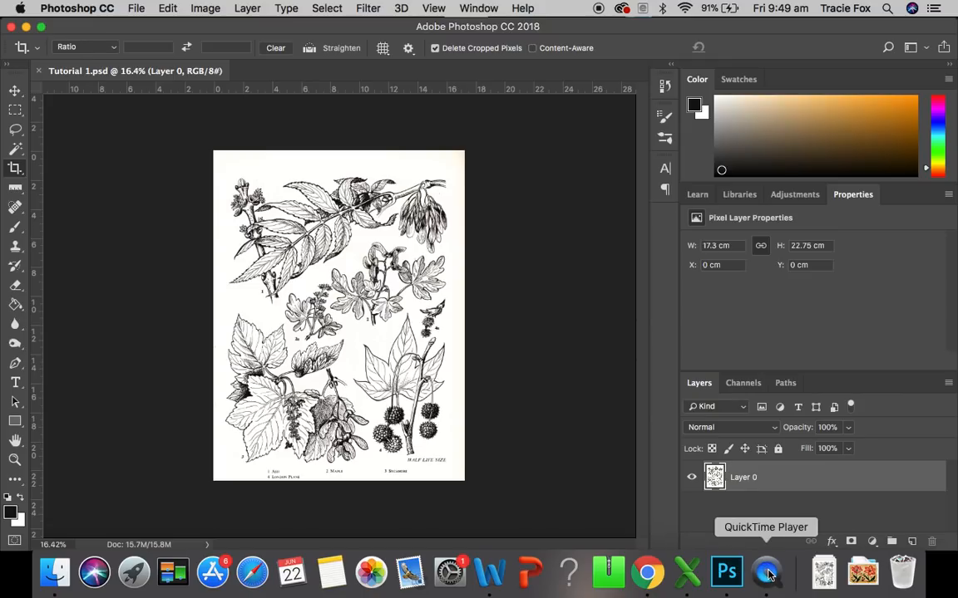